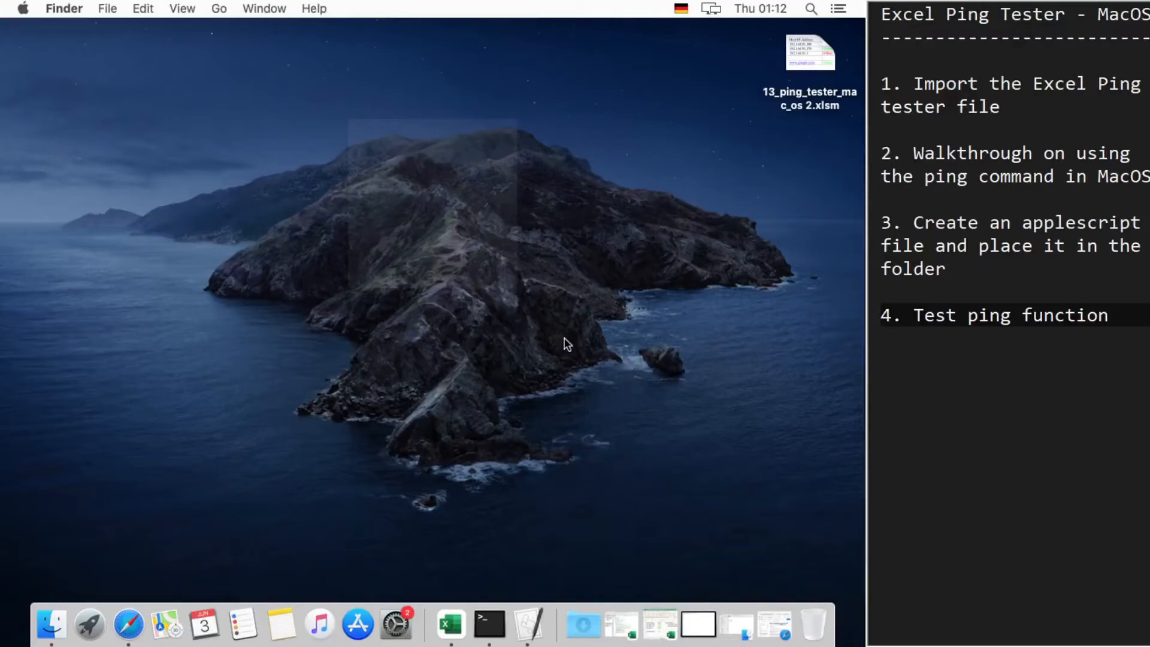
mouse_move(452, 367)
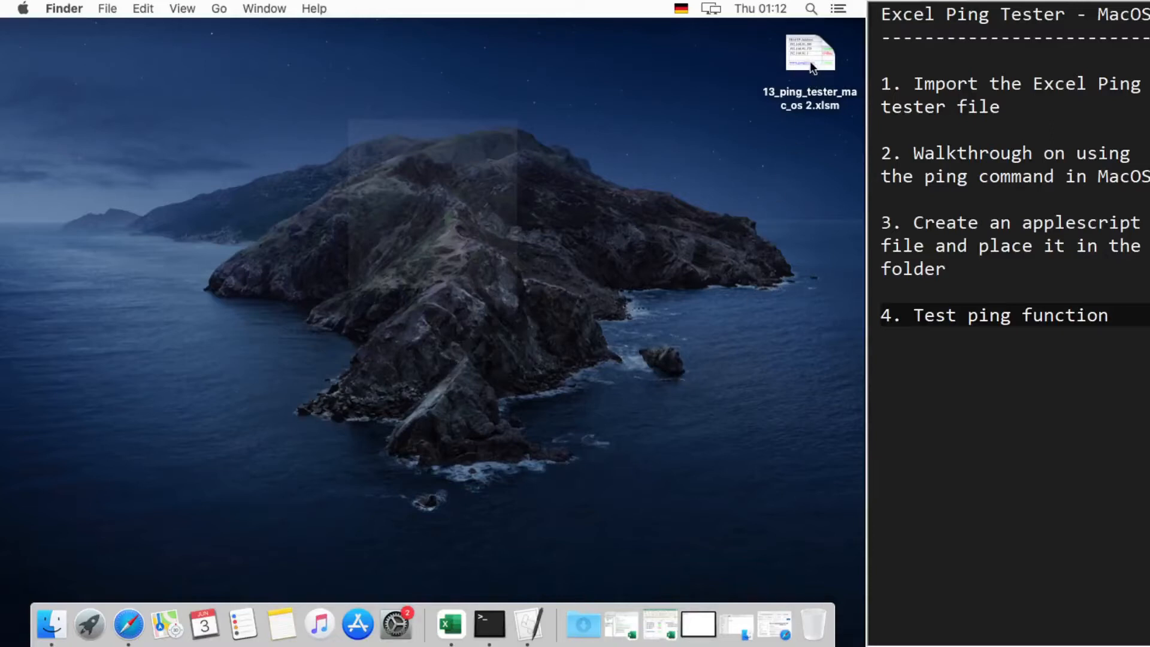
mouse_move(807, 356)
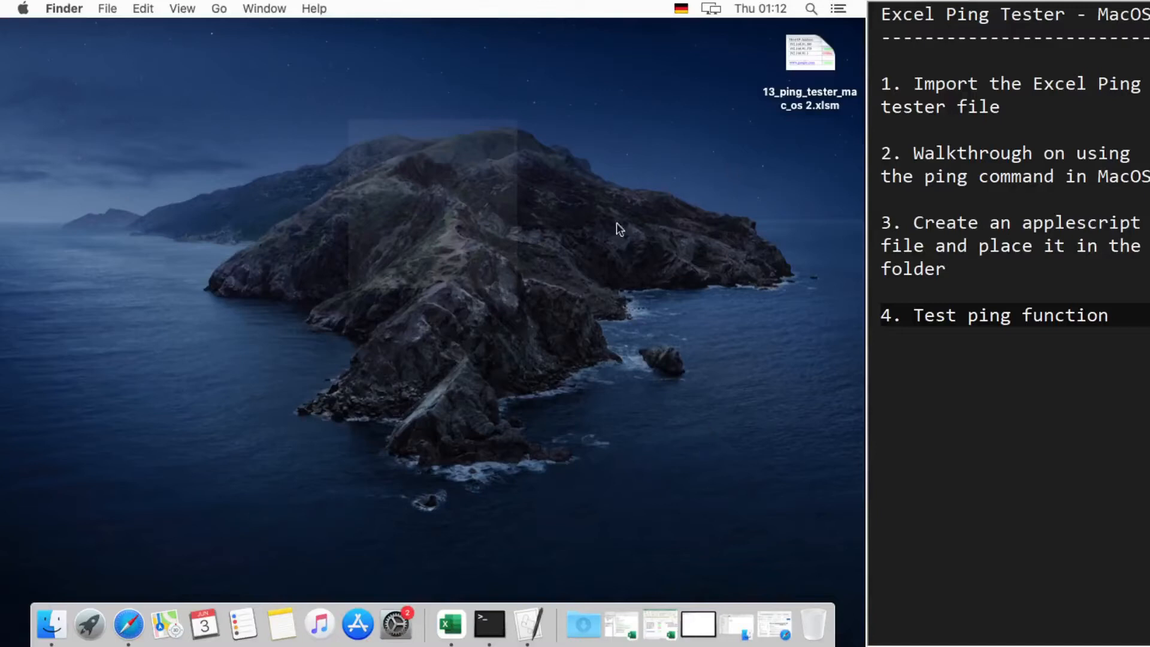
mouse_move(620, 625)
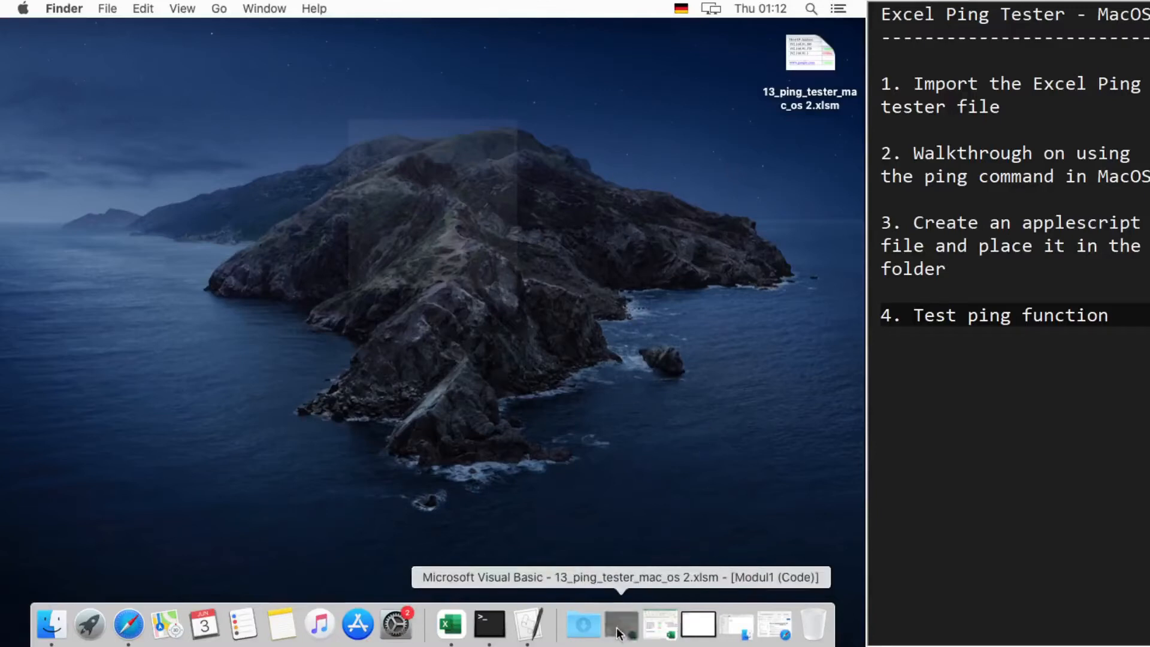
Step: Glance at the Ping macro in Visual Basic, then bring the 13_ping_tester_mac_os 2 host list forward
left_click(618, 625)
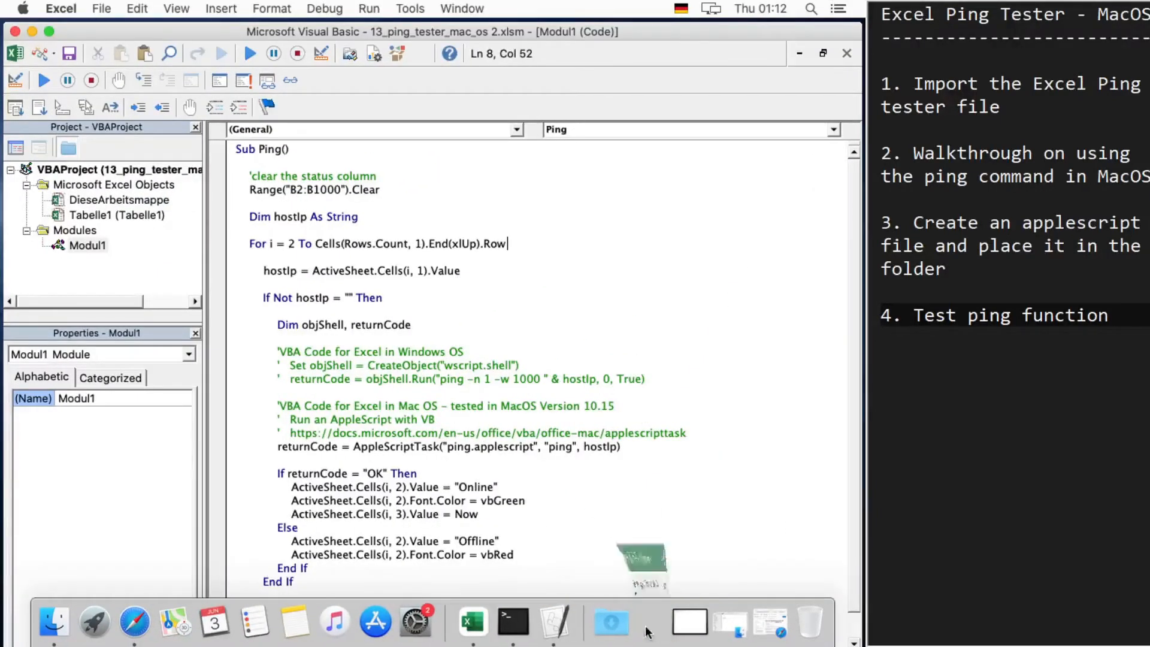
left_click(494, 620)
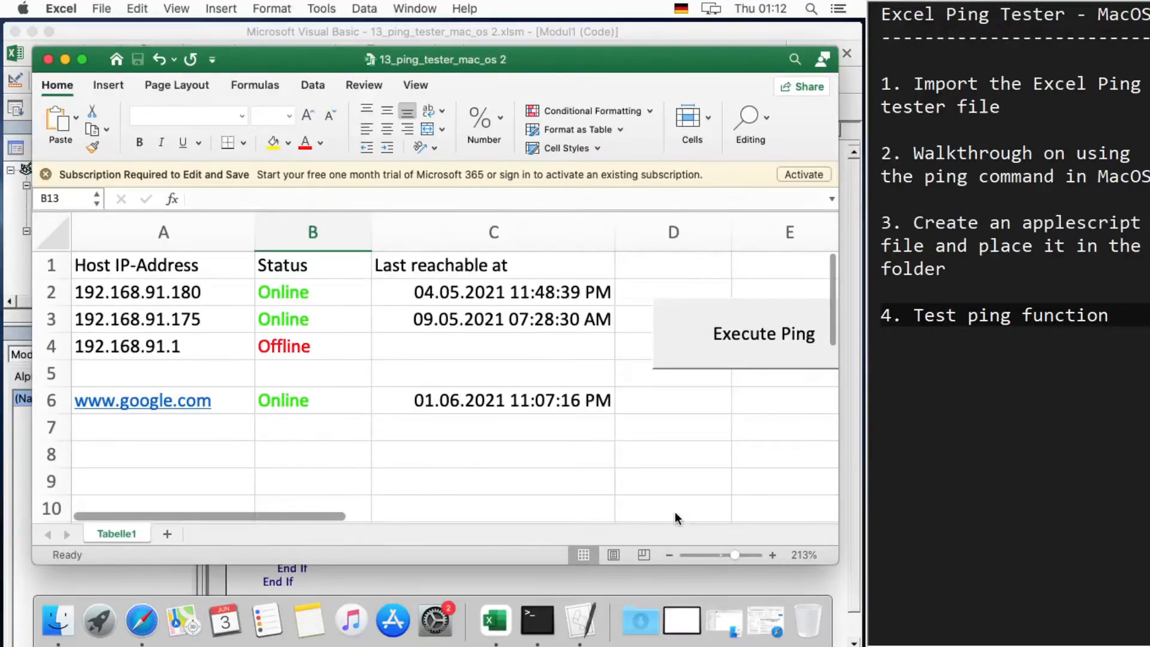
left_click(563, 620)
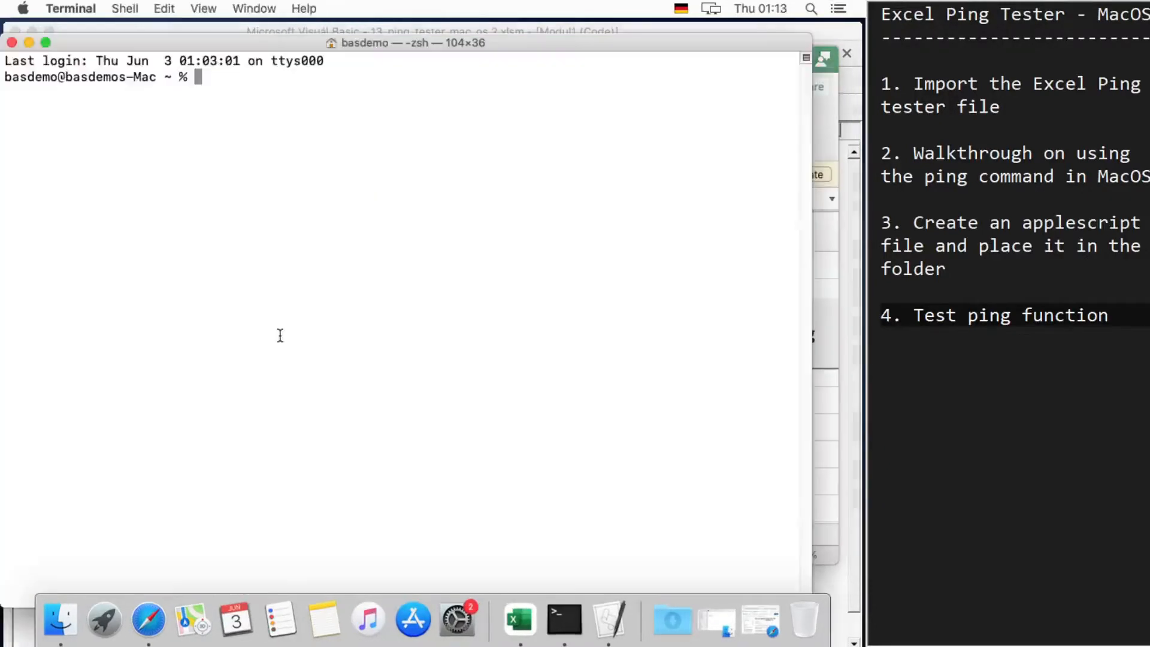
mouse_move(525, 477)
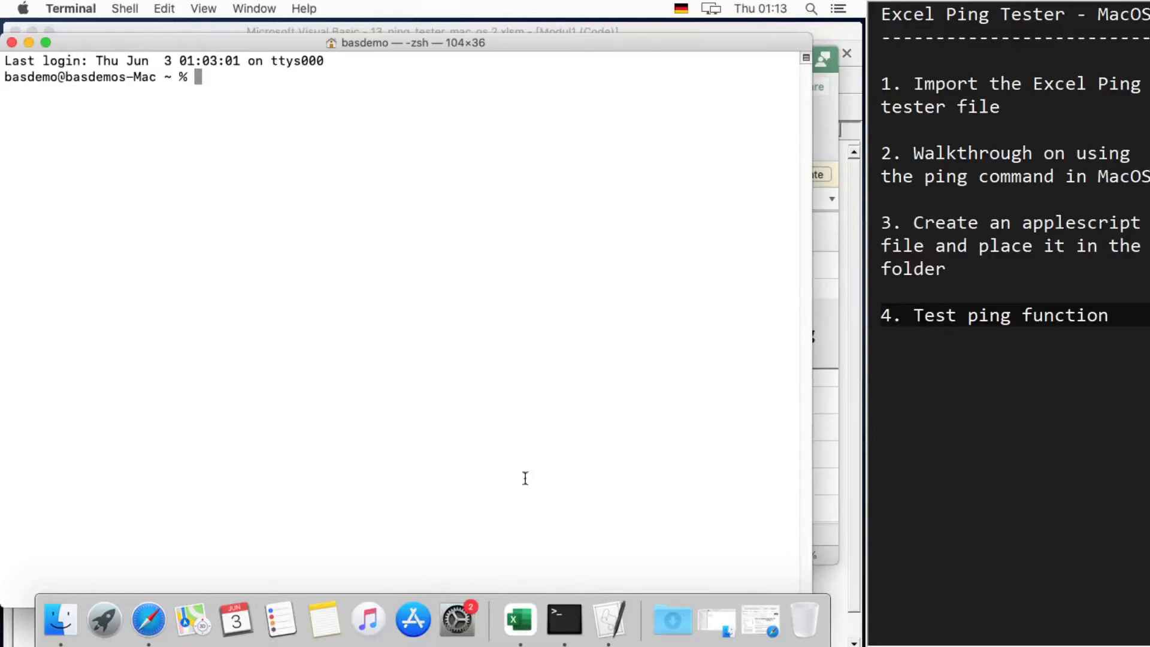
mouse_move(466, 428)
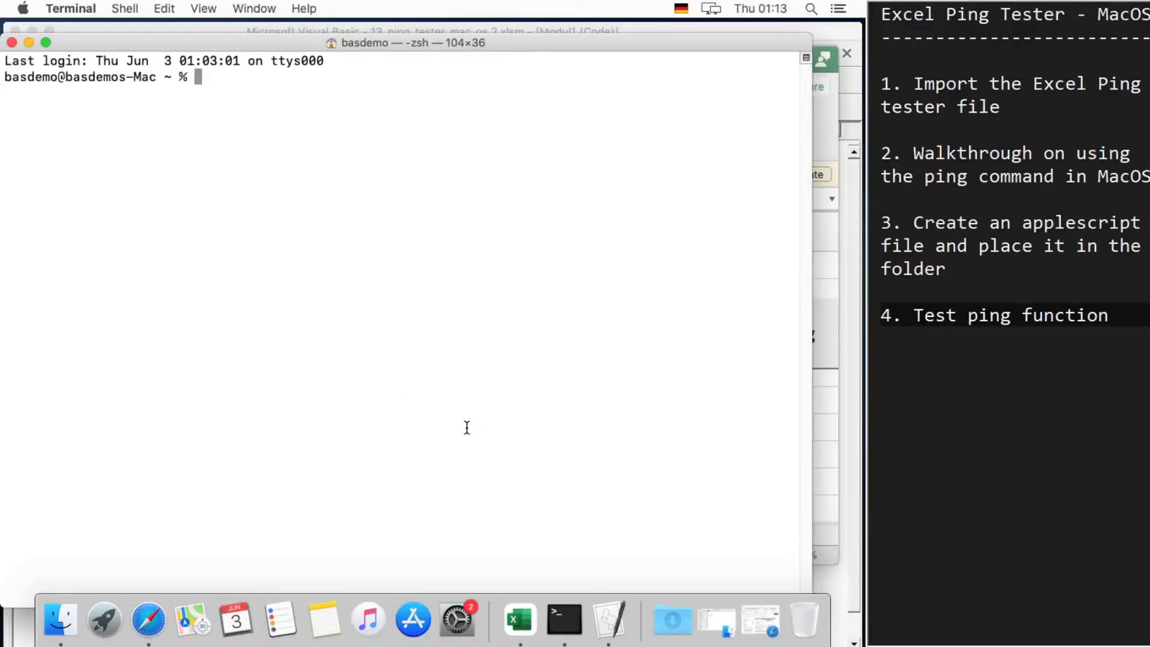
mouse_move(563, 620)
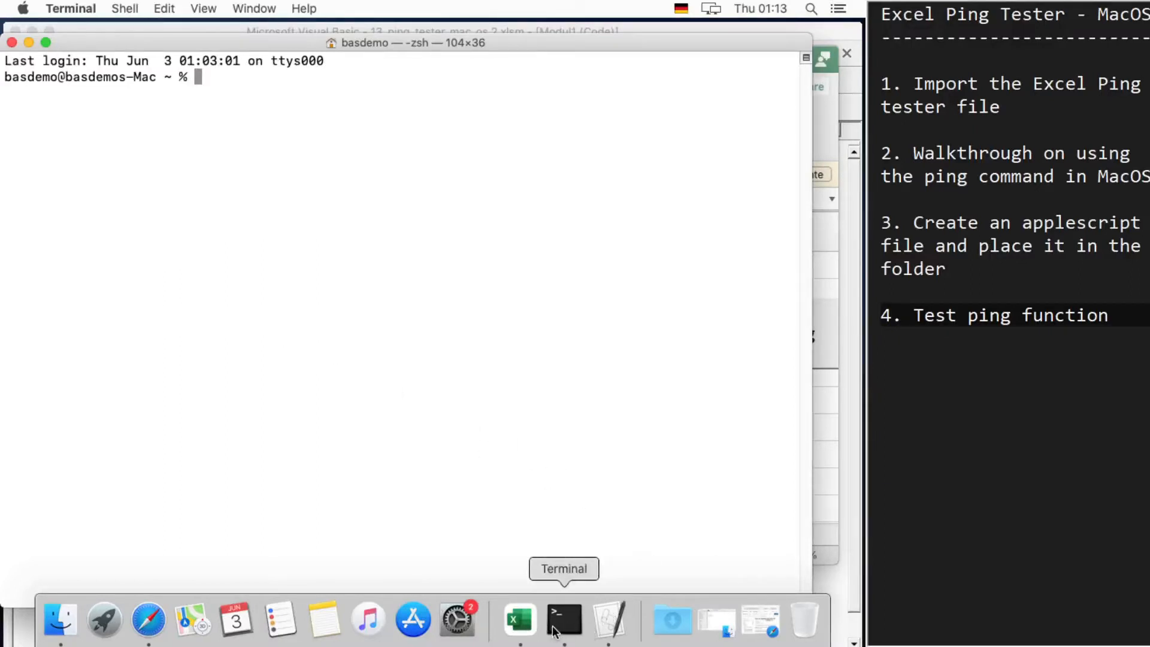
mouse_move(414, 294)
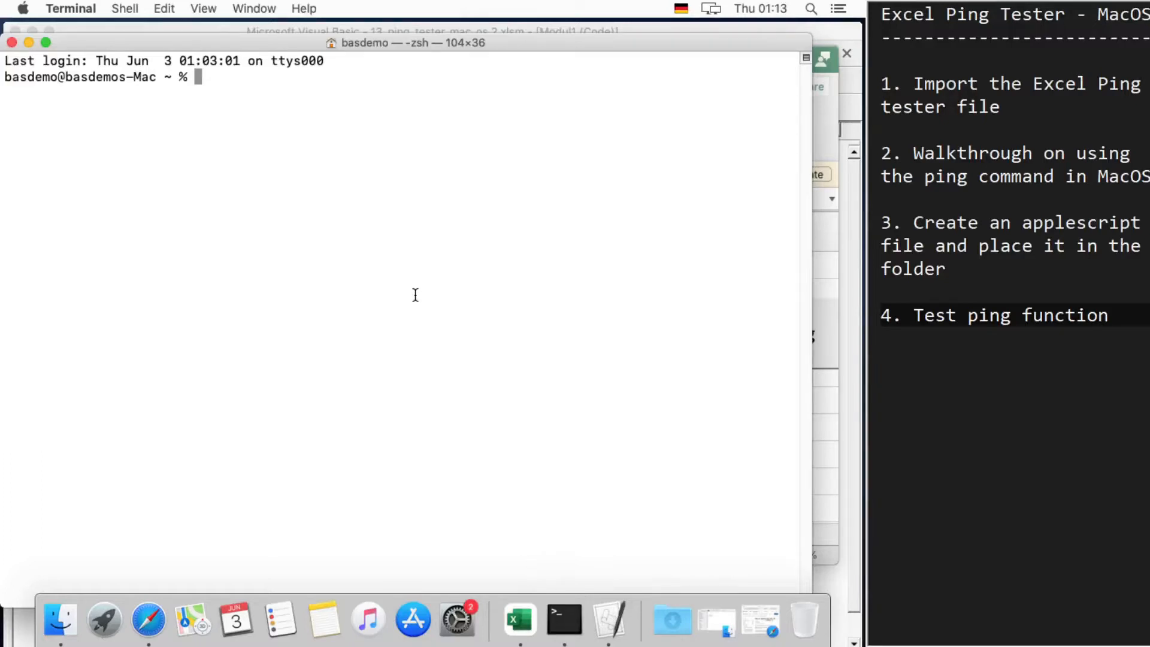
type("ping")
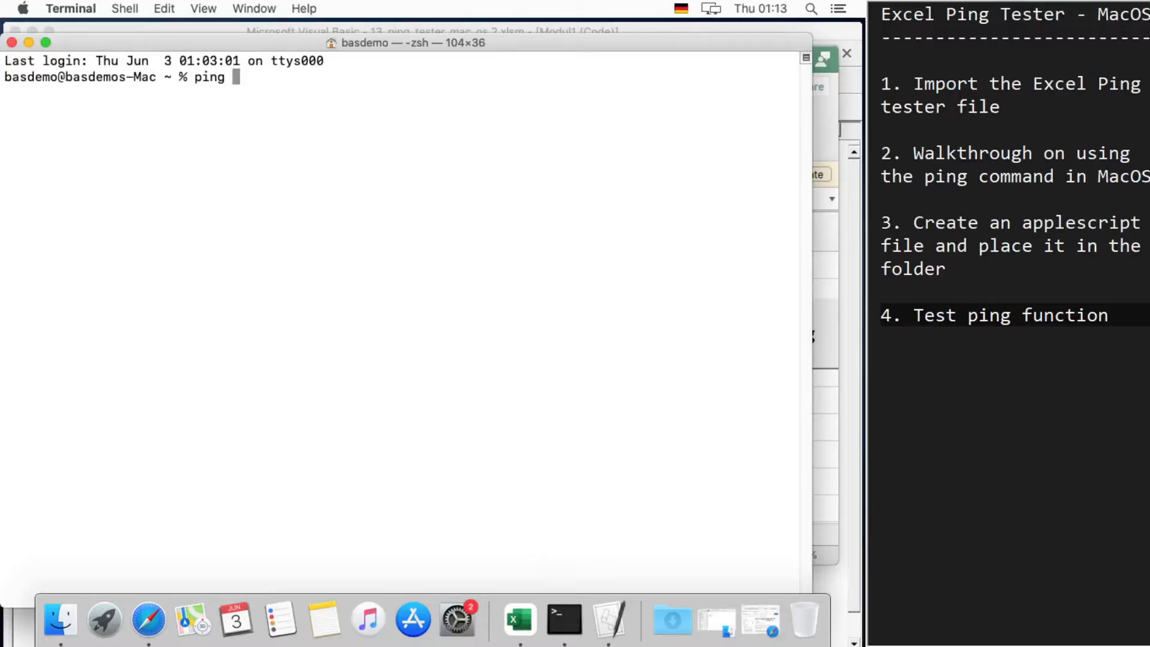
type("www.google.com")
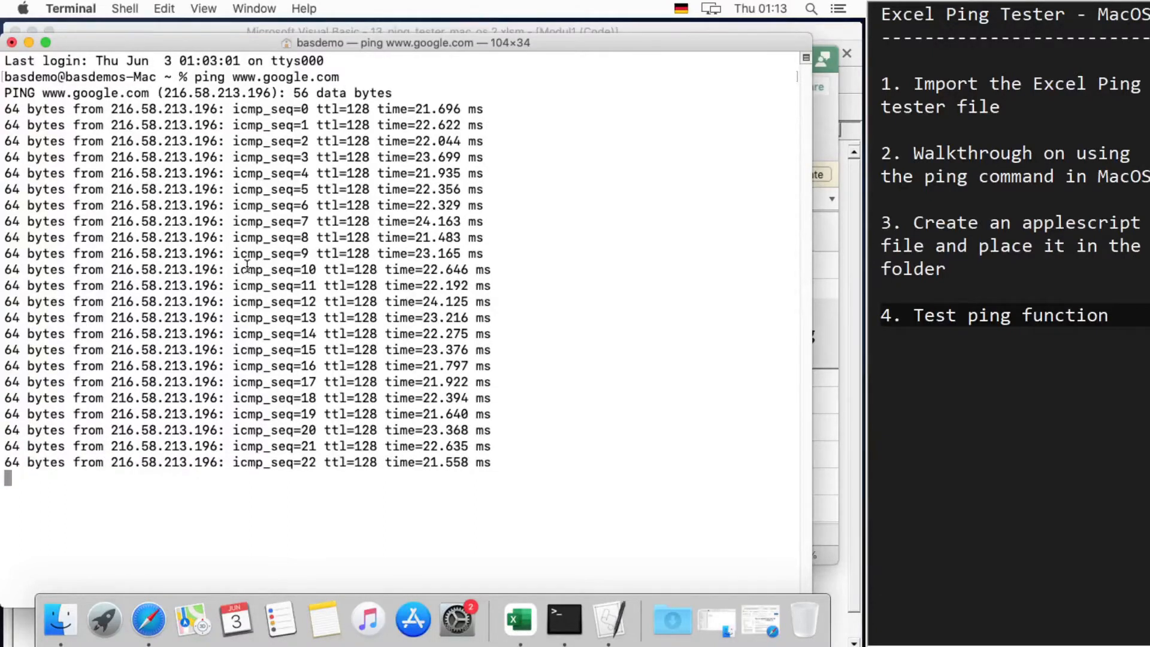
key("ctrl+c")
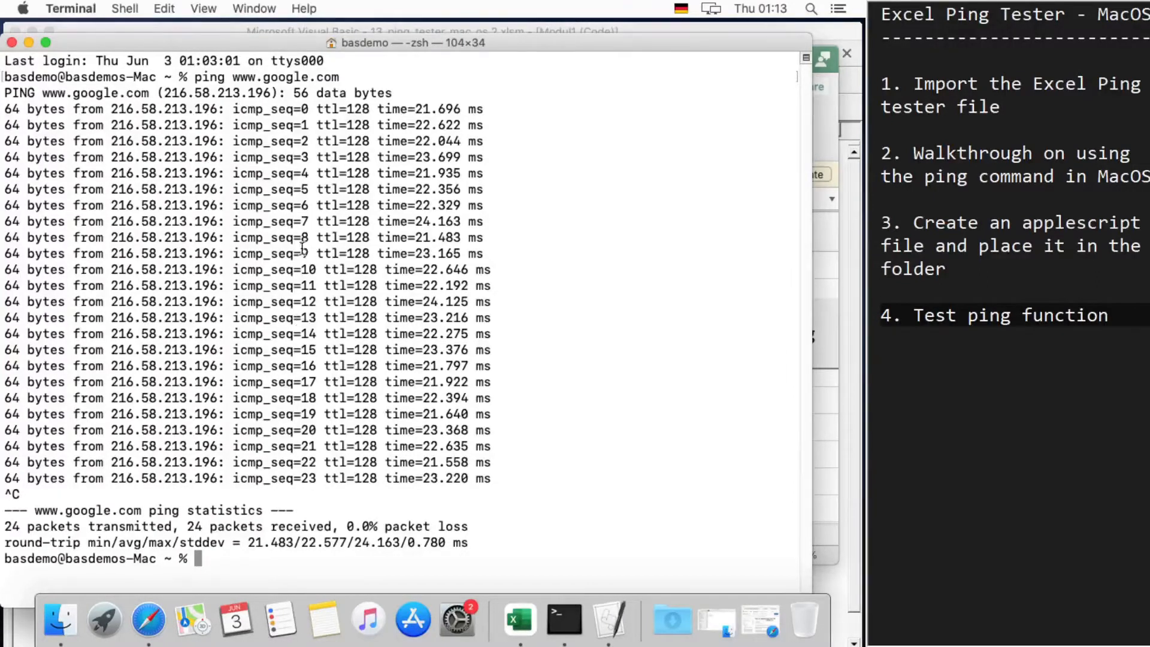
type("ping www.google.com")
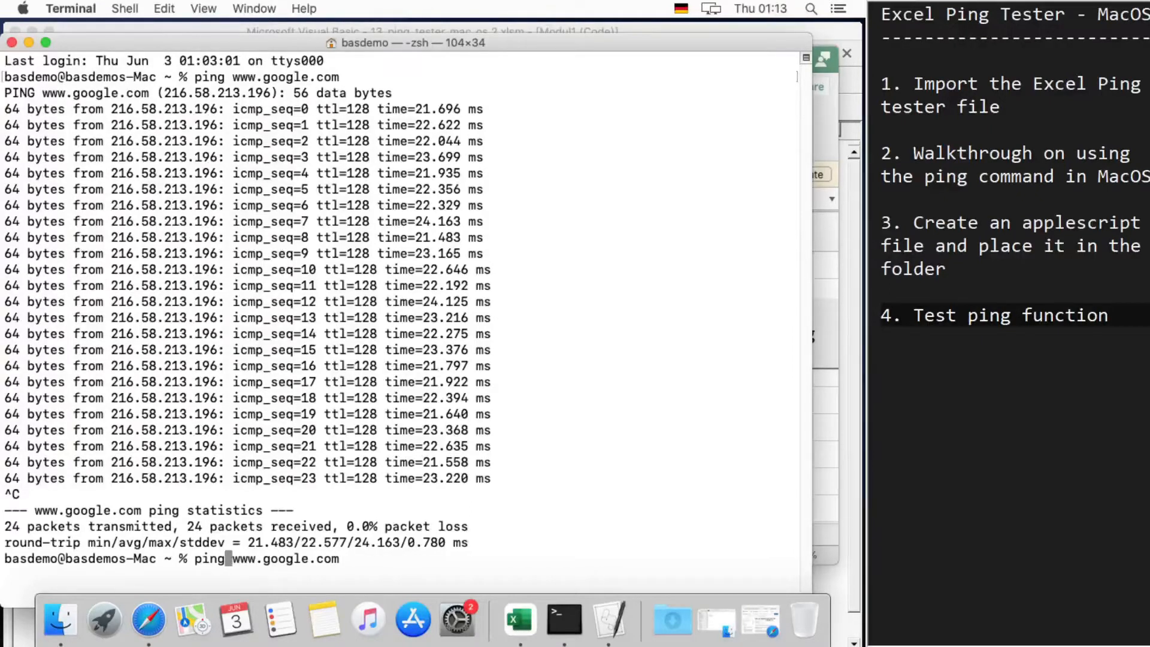
type("-c")
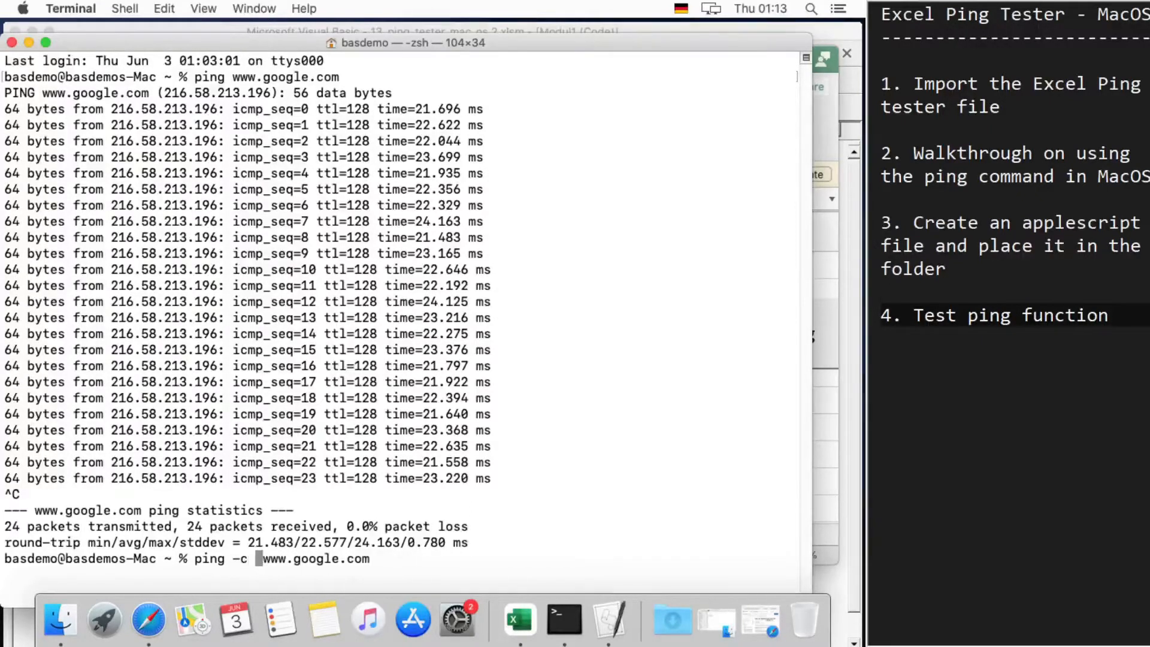
type("2")
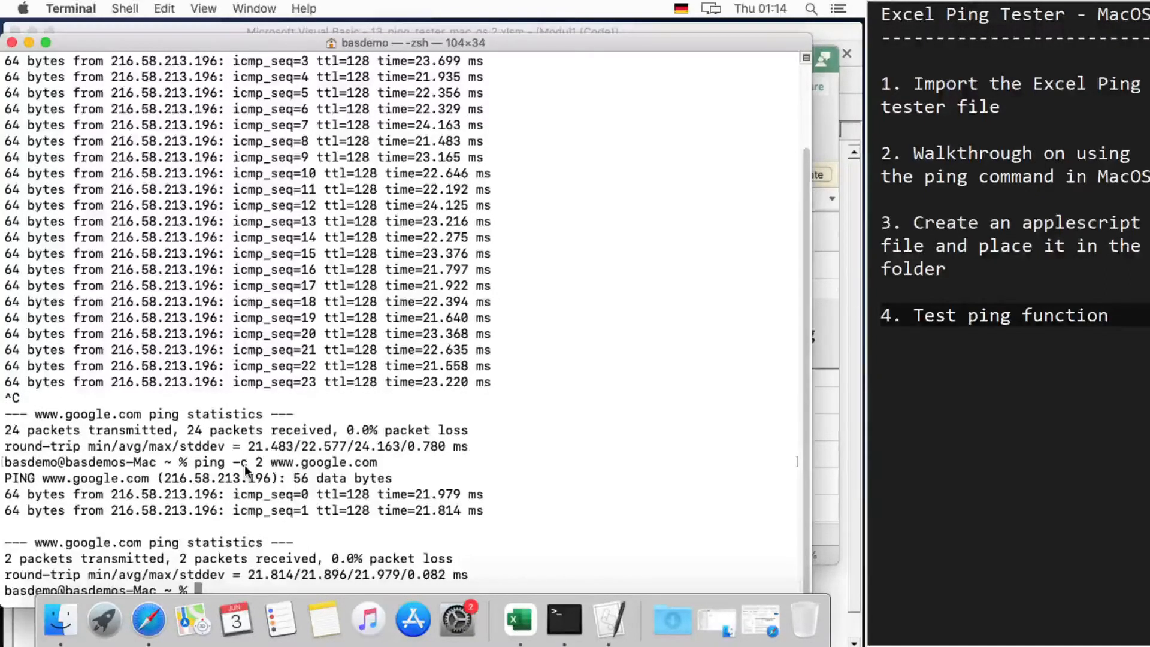
mouse_move(257, 484)
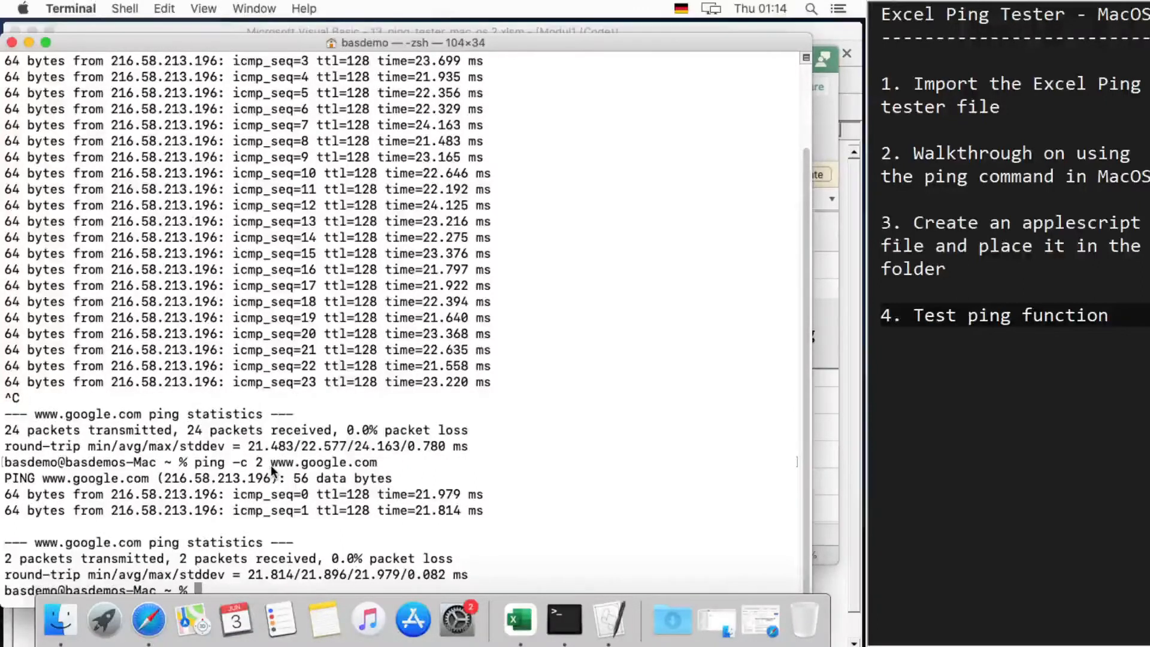
mouse_move(349, 391)
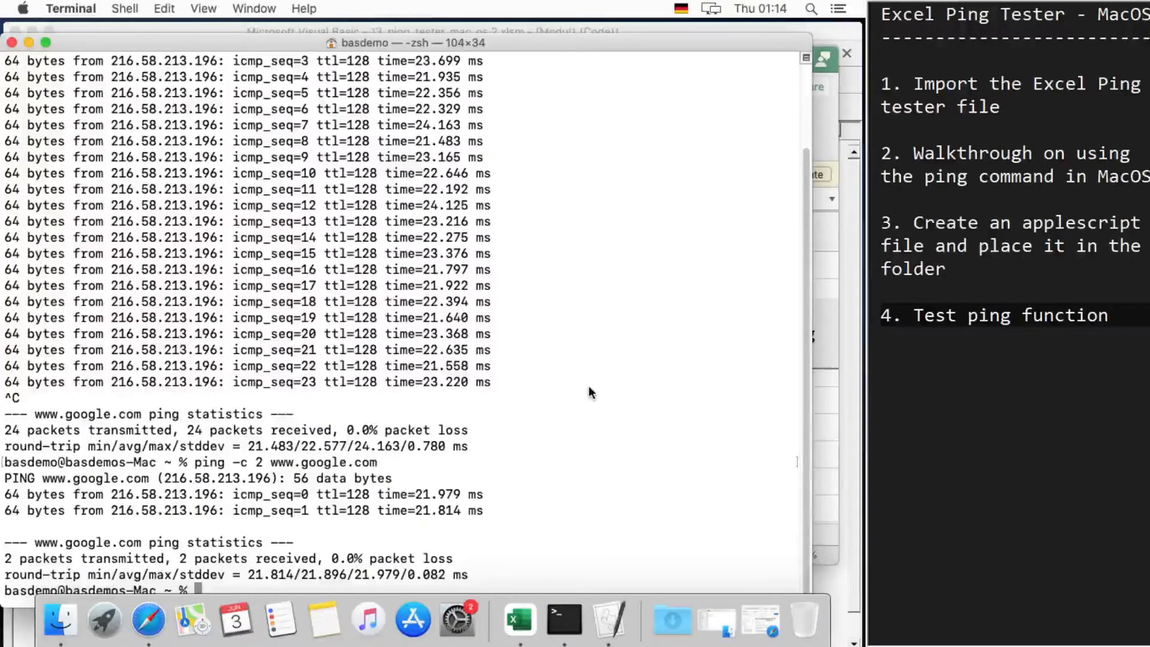
Step: Ping 192.168.108.2 twice with -W 1000 and observe 100% packet loss
type("ping -c 2 www.google.com")
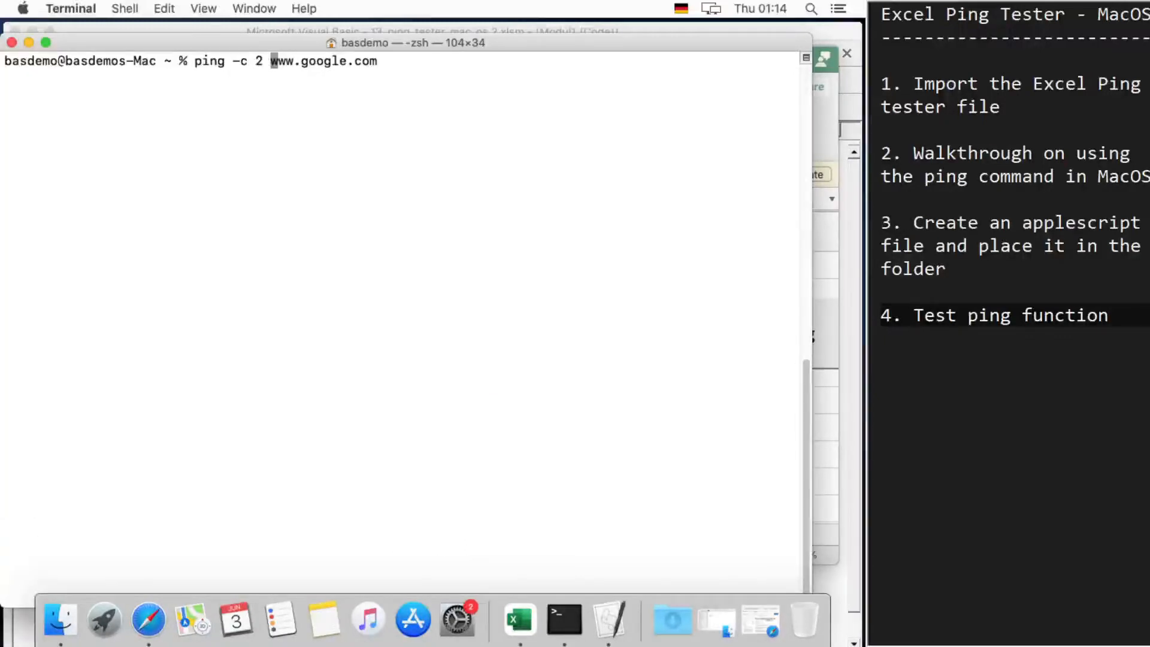
type("-W")
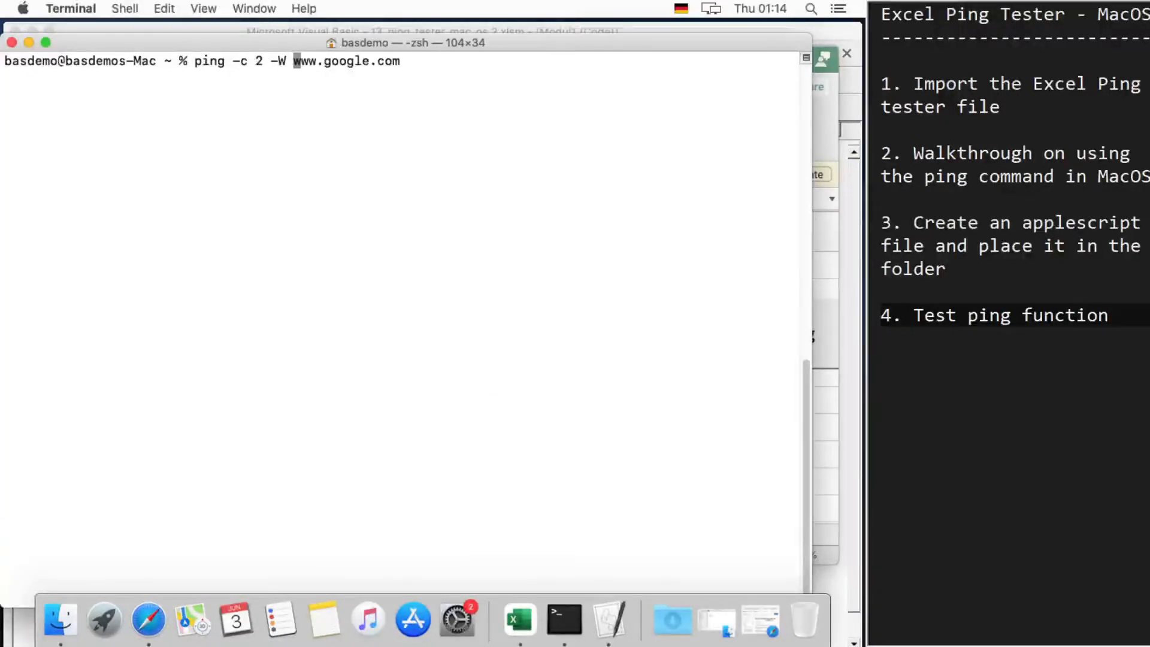
type("1000")
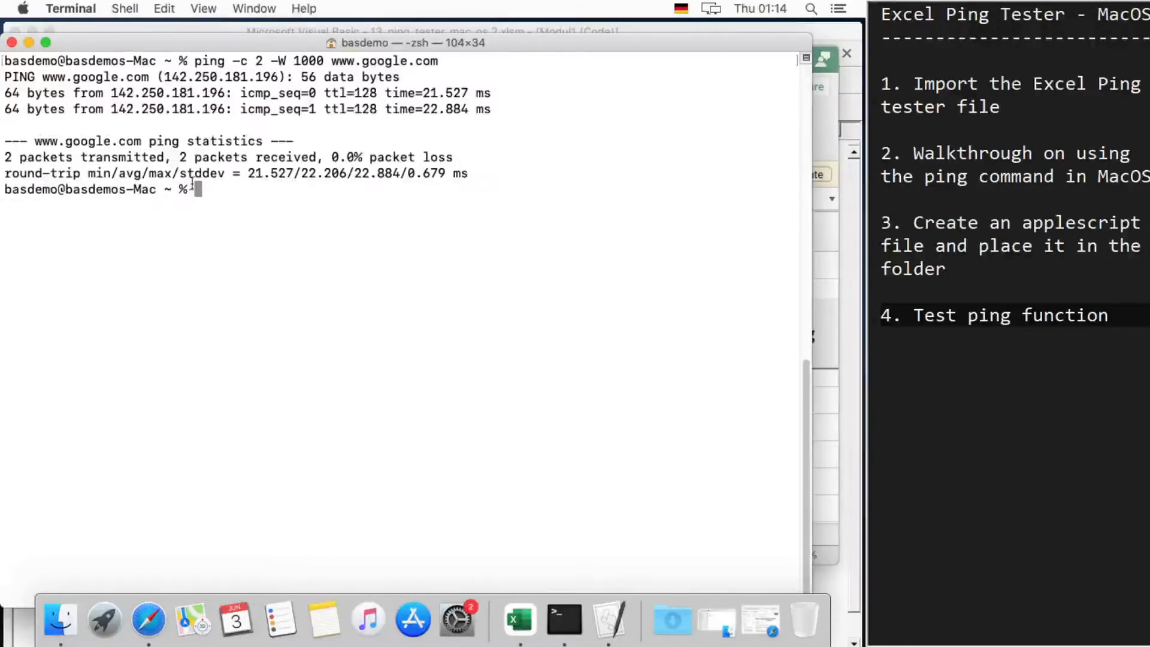
type("ping -c 2 -W 1000 www.google.com")
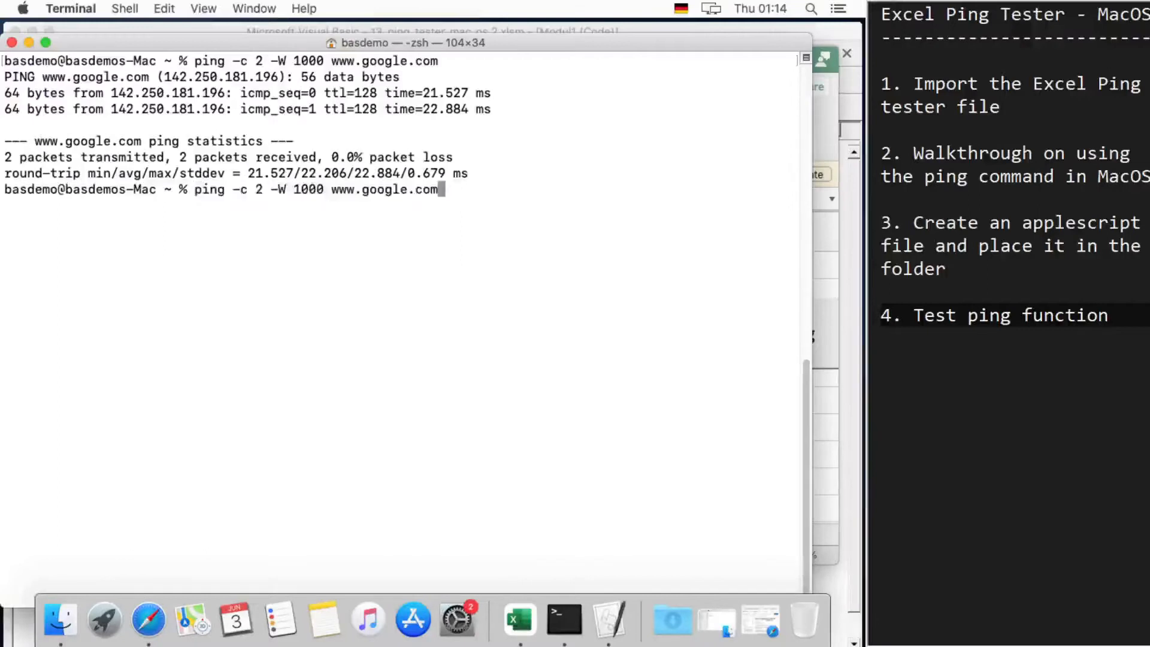
key("BackSpace")
type("192")
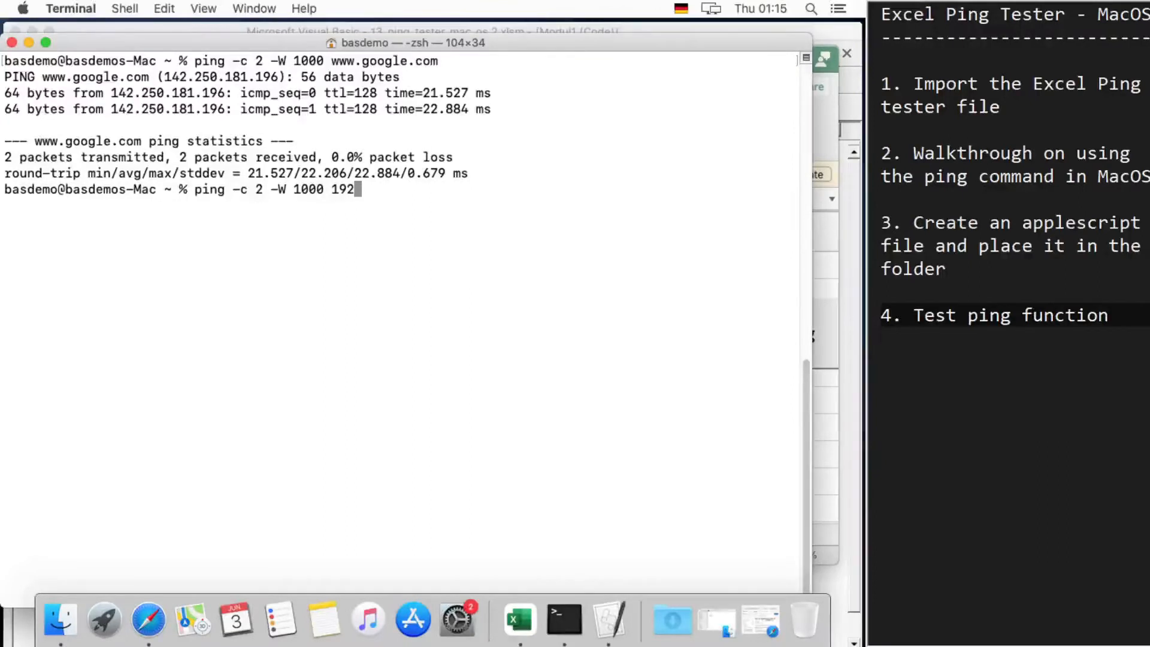
type(".168.108.2")
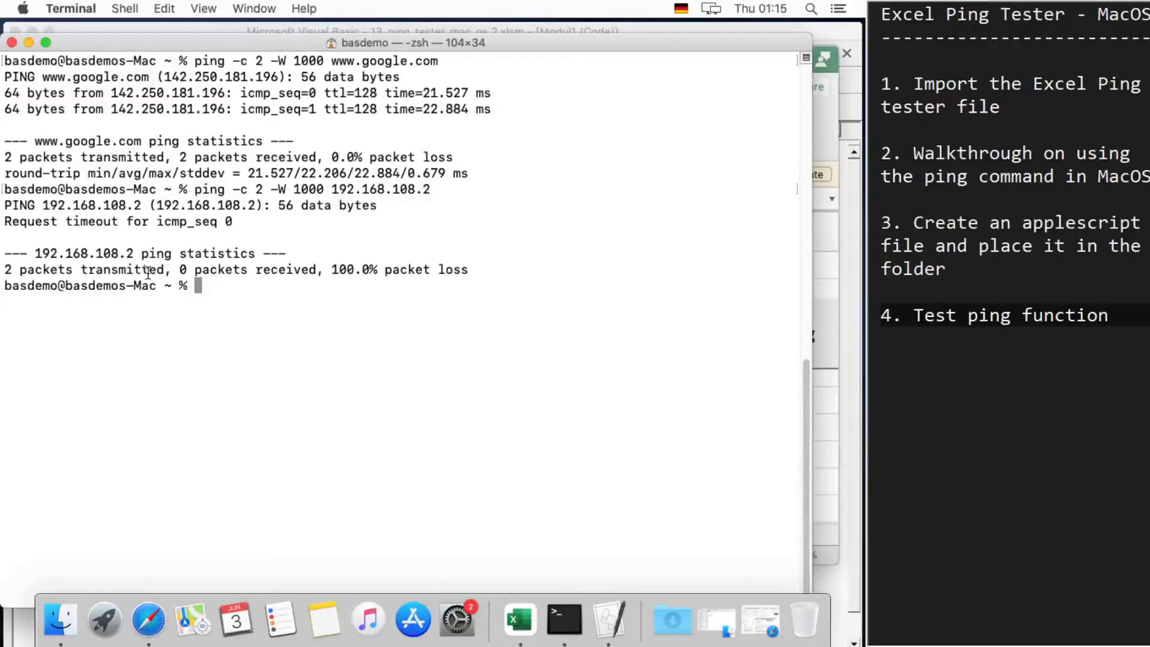
mouse_move(131, 306)
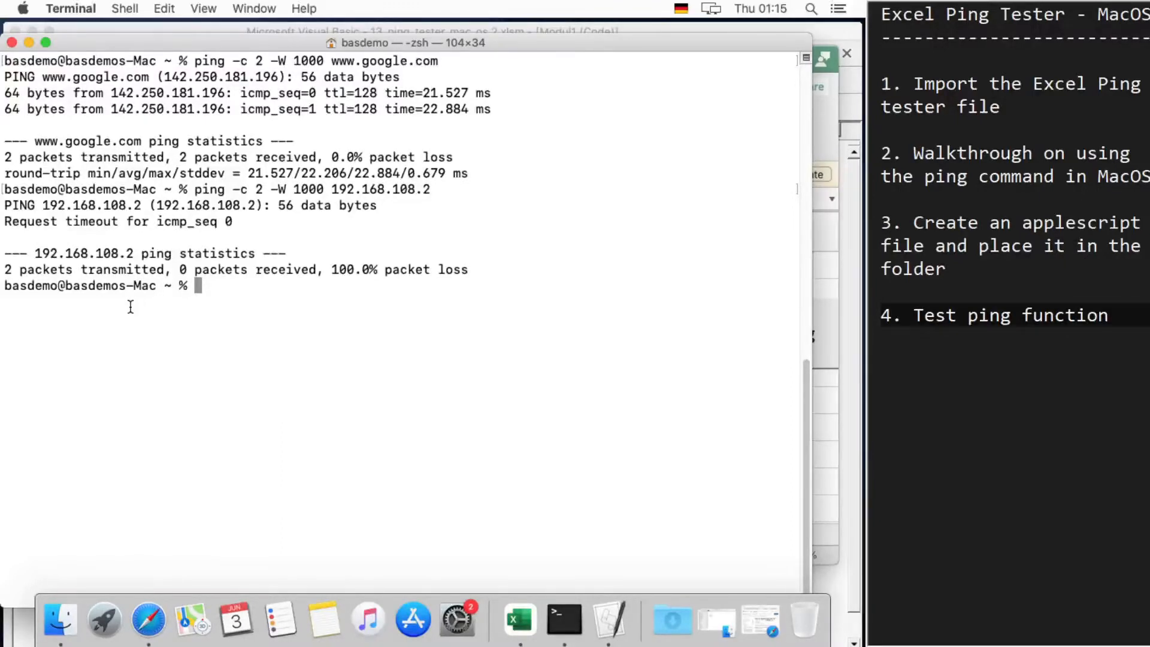
type("ping")
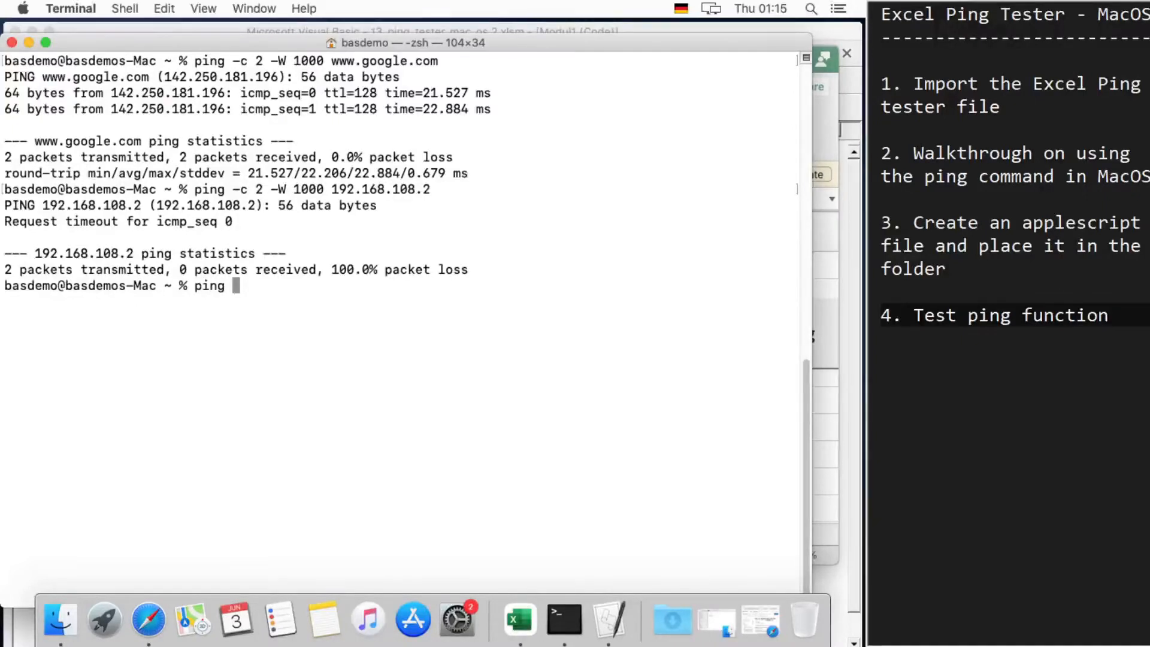
Step: Print the ping --help usage and options, then return to the Ping subroutine code
type("--help")
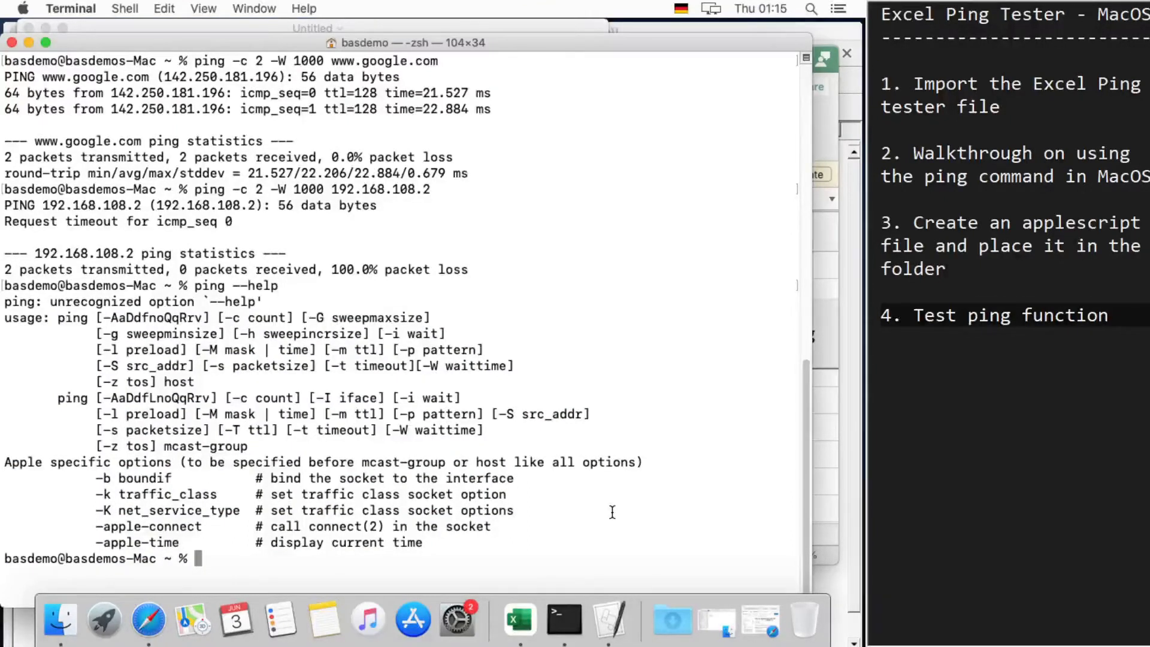
left_click(520, 620)
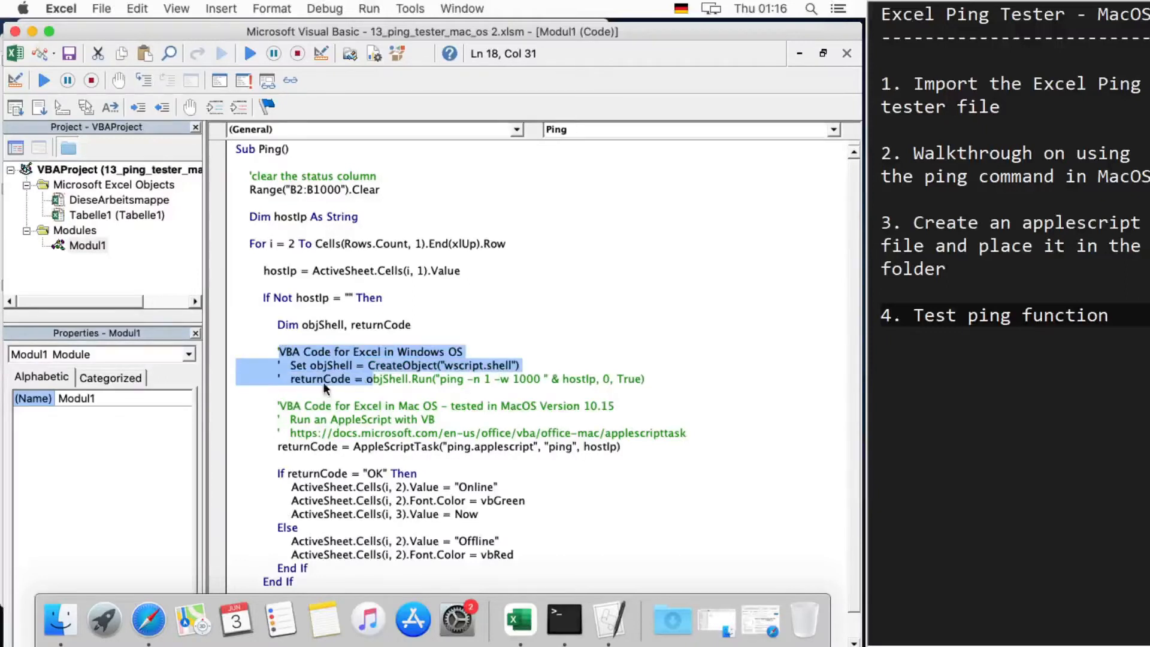
Step: Highlight the AppleScriptTask ping/hostIp arguments and the returnCode OK check, then switch to ping.applescript
left_click(503, 378)
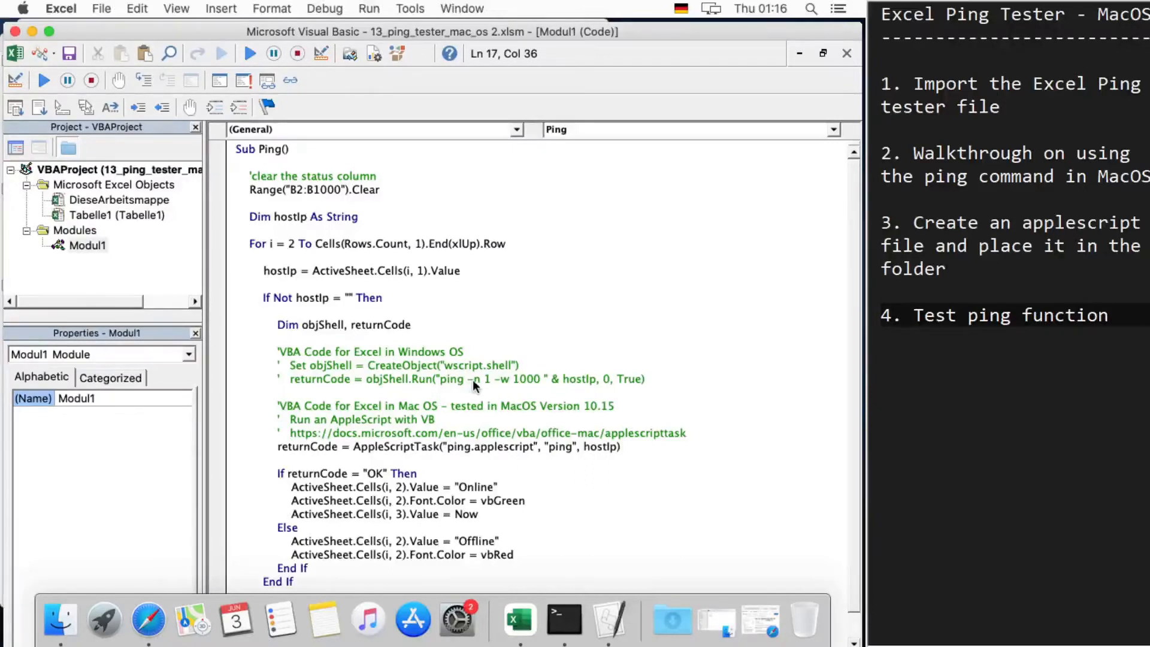
mouse_move(503, 387)
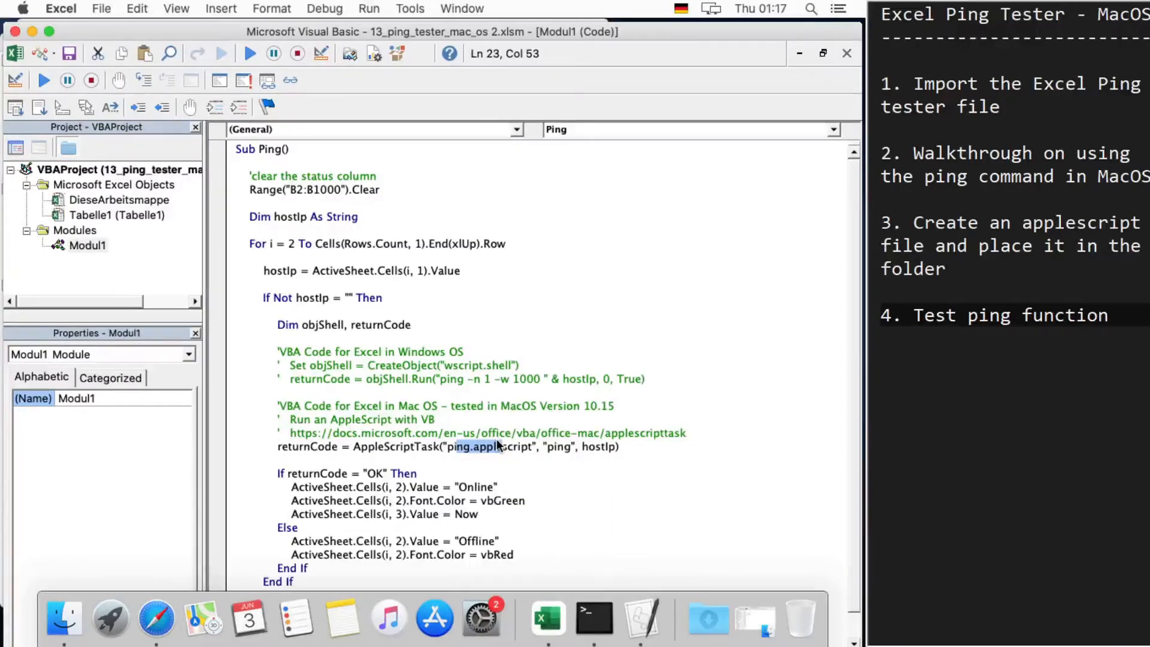
double_click(561, 447)
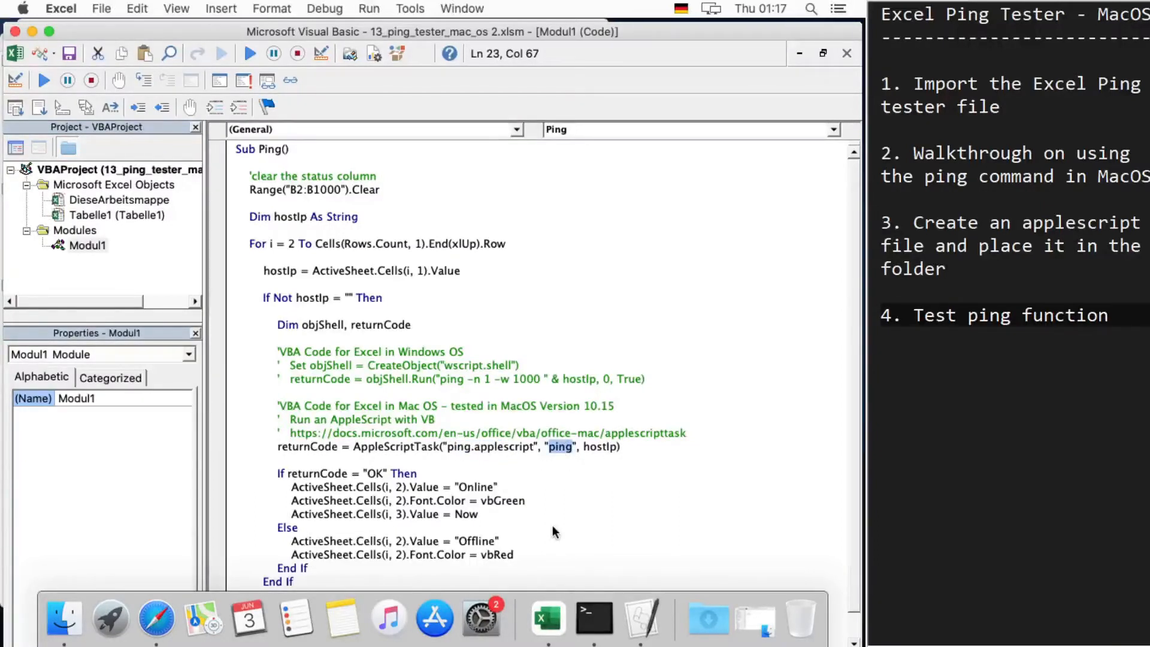
mouse_move(585, 514)
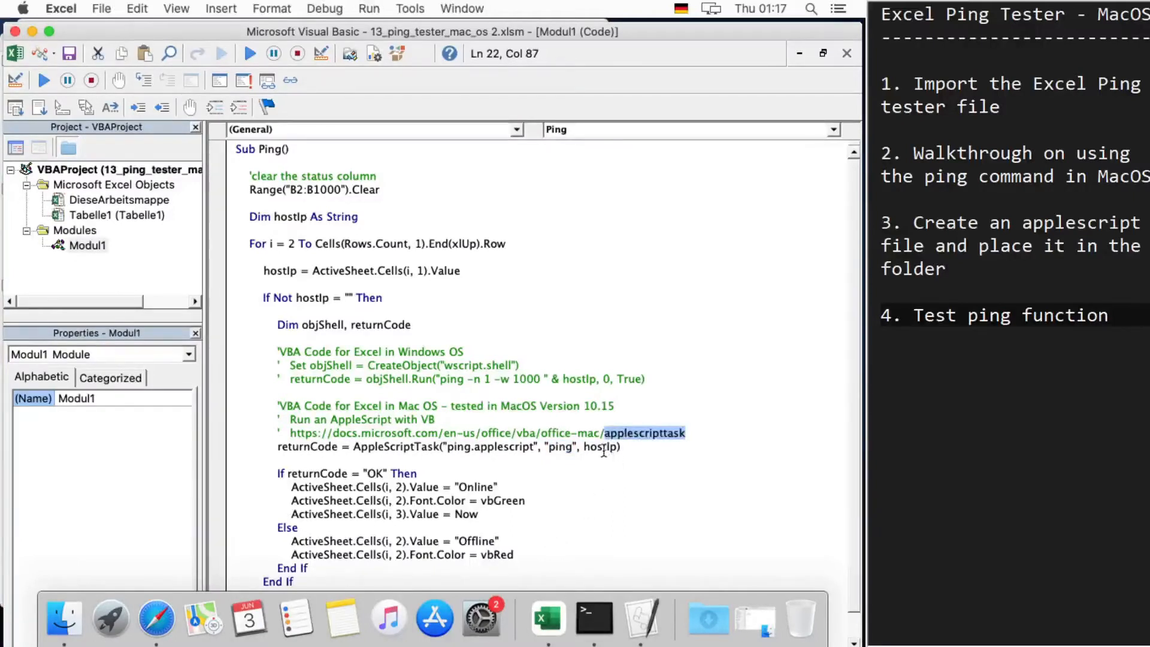
double_click(600, 447)
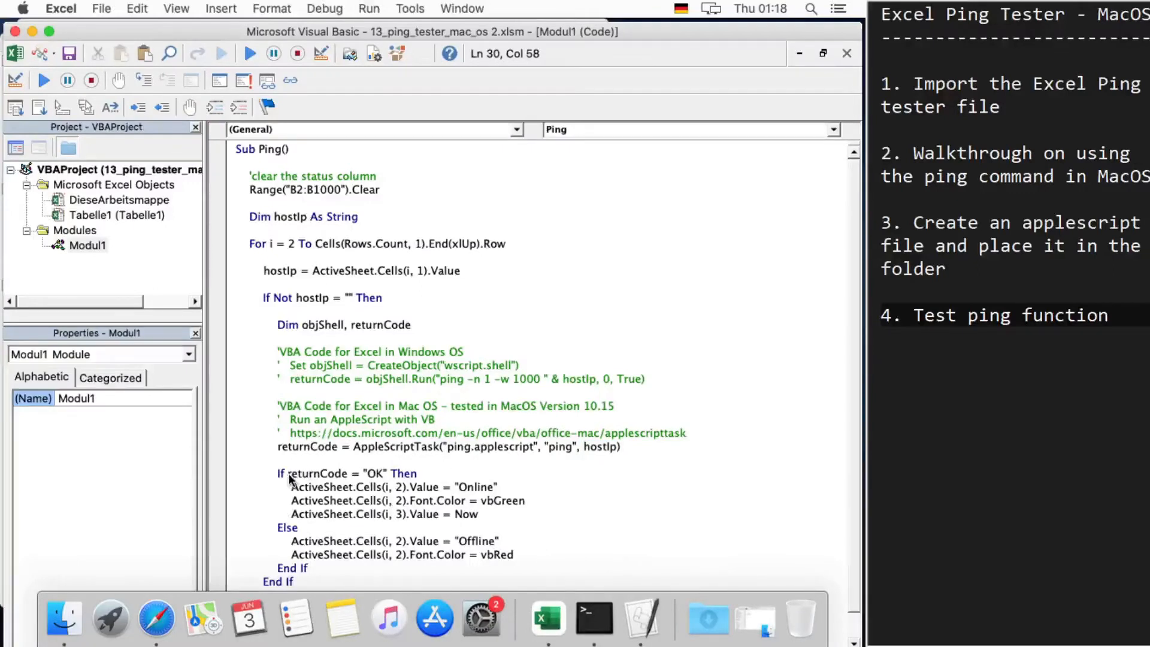
left_click_drag(289, 473, 376, 473)
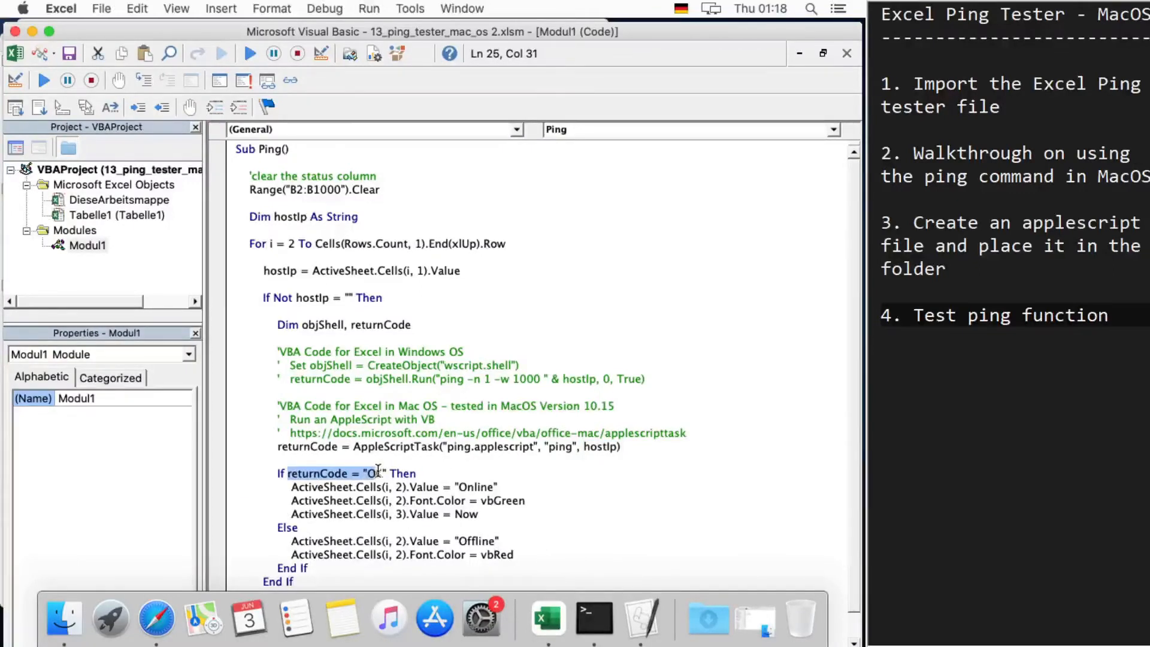
type("K")
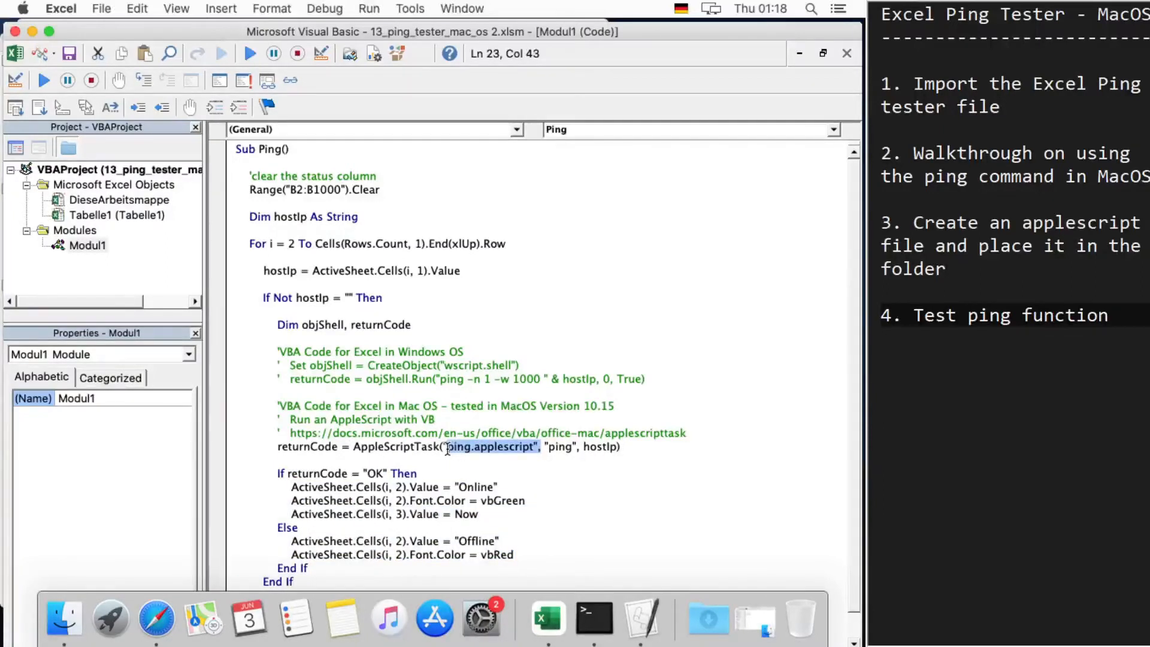
mouse_move(639, 616)
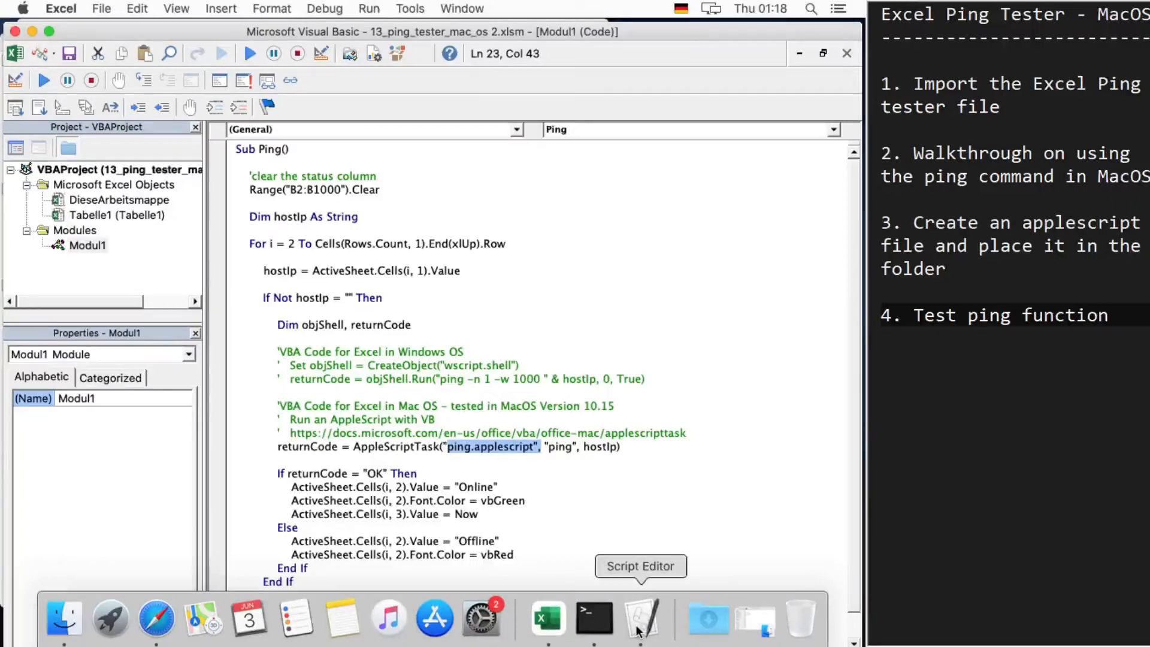
left_click(640, 620)
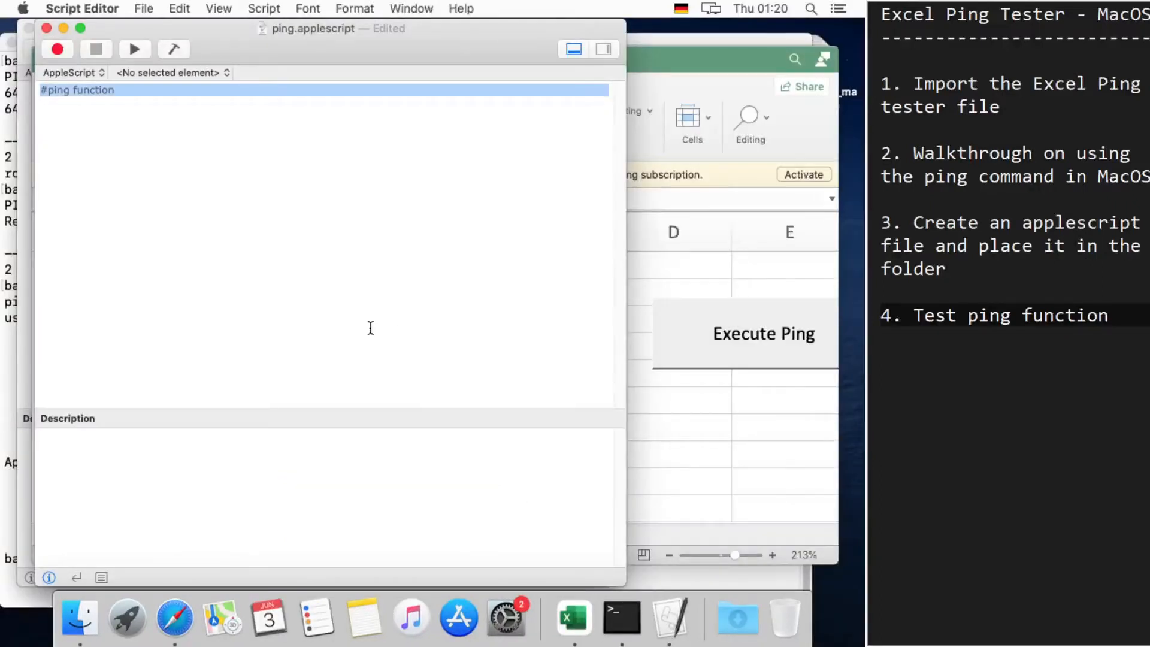
mouse_move(234, 260)
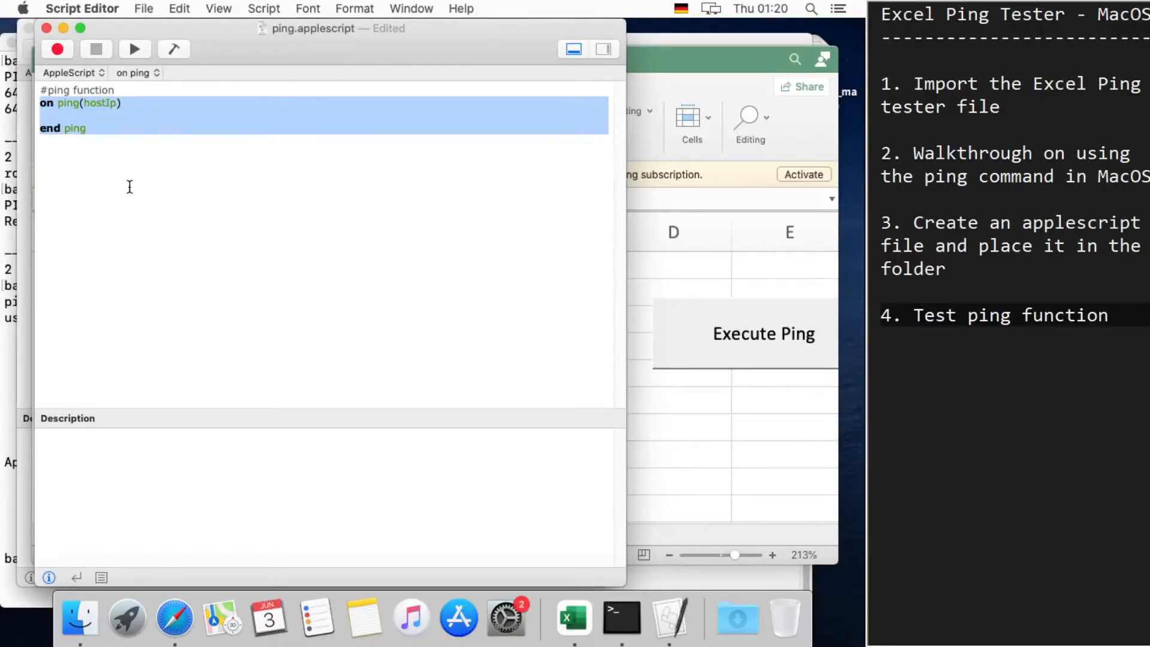
Step: Write the ping(hostIp) handler with a try block that returns "NOT OK" on error
type("try")
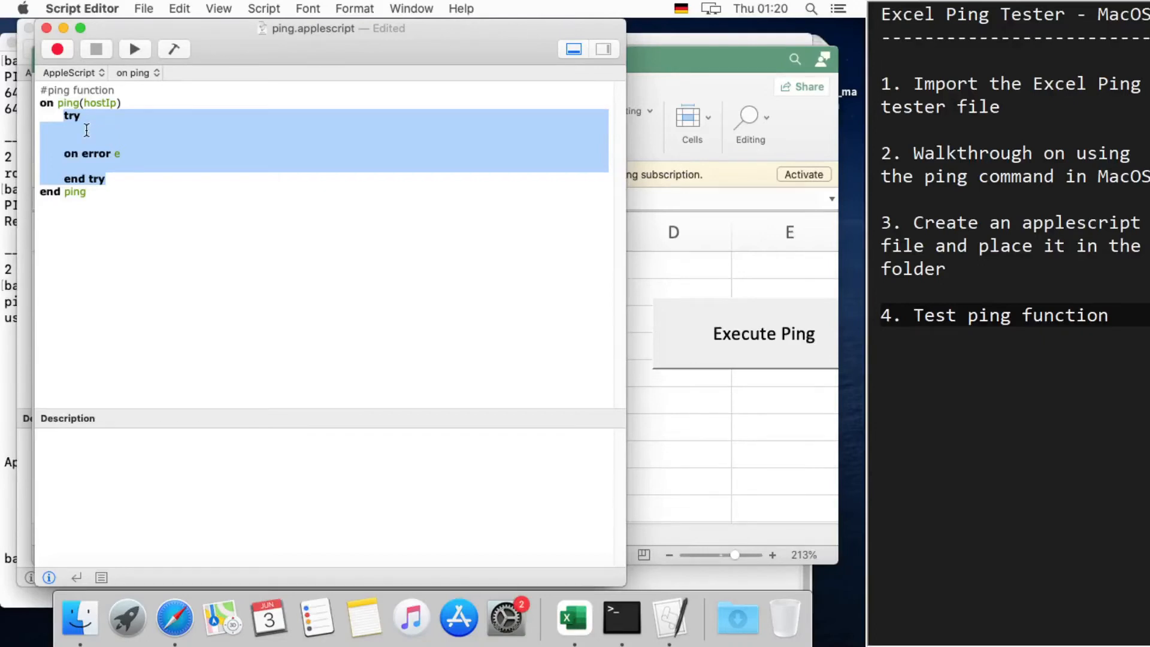
mouse_move(191, 184)
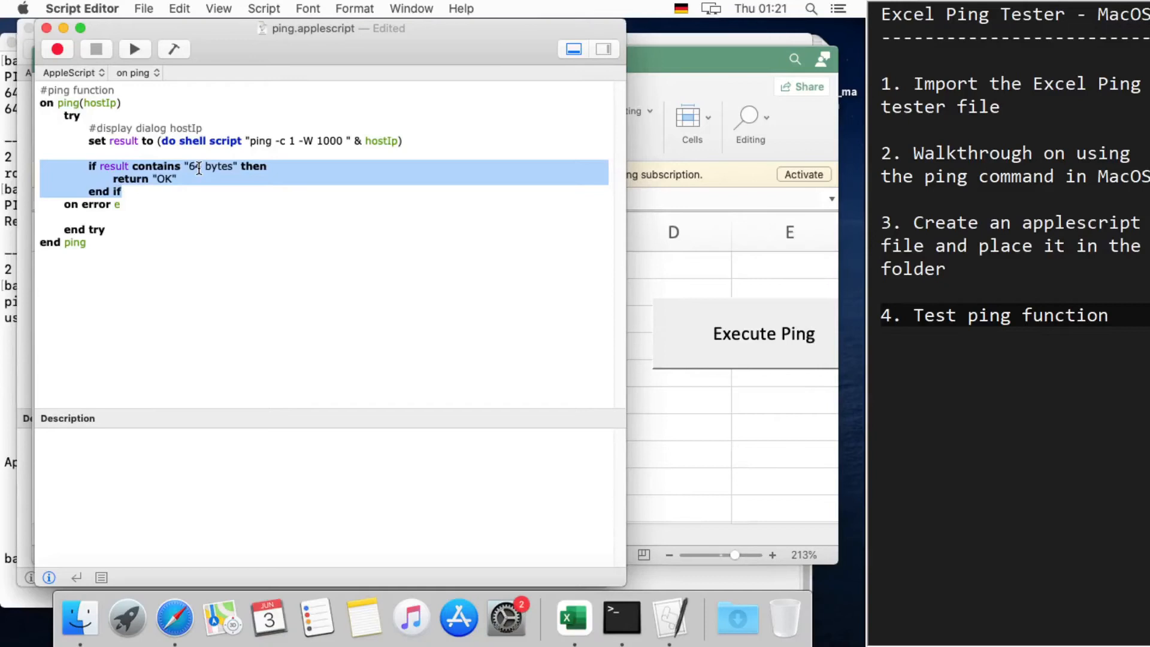
left_click(189, 179)
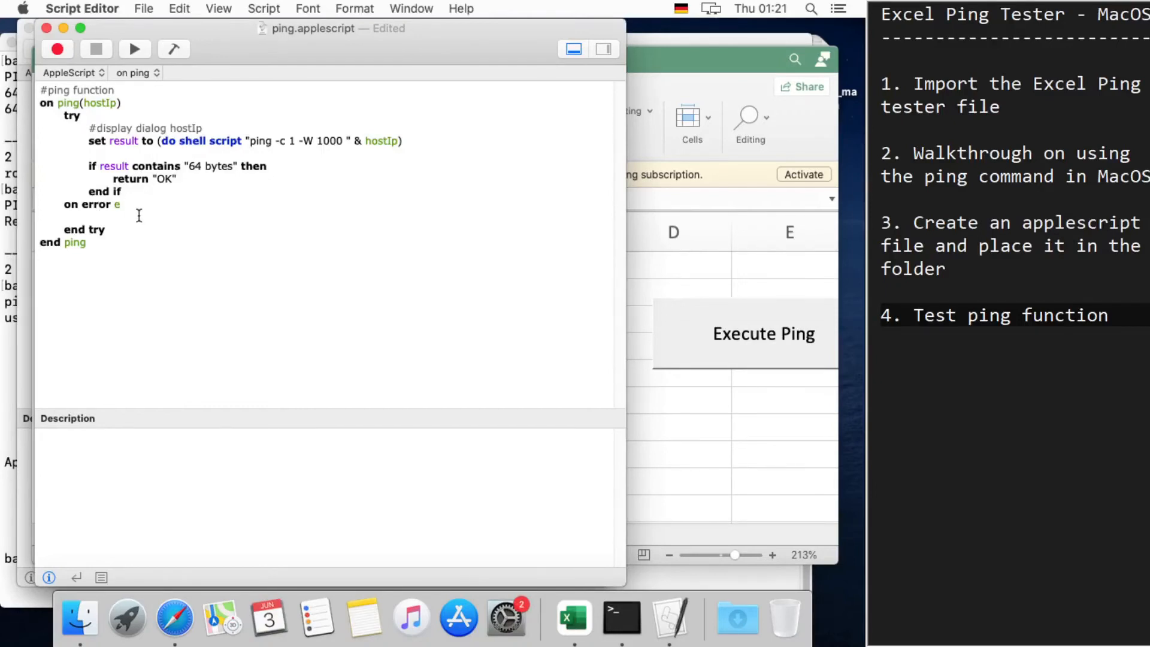
type("return \"NOT OK\"")
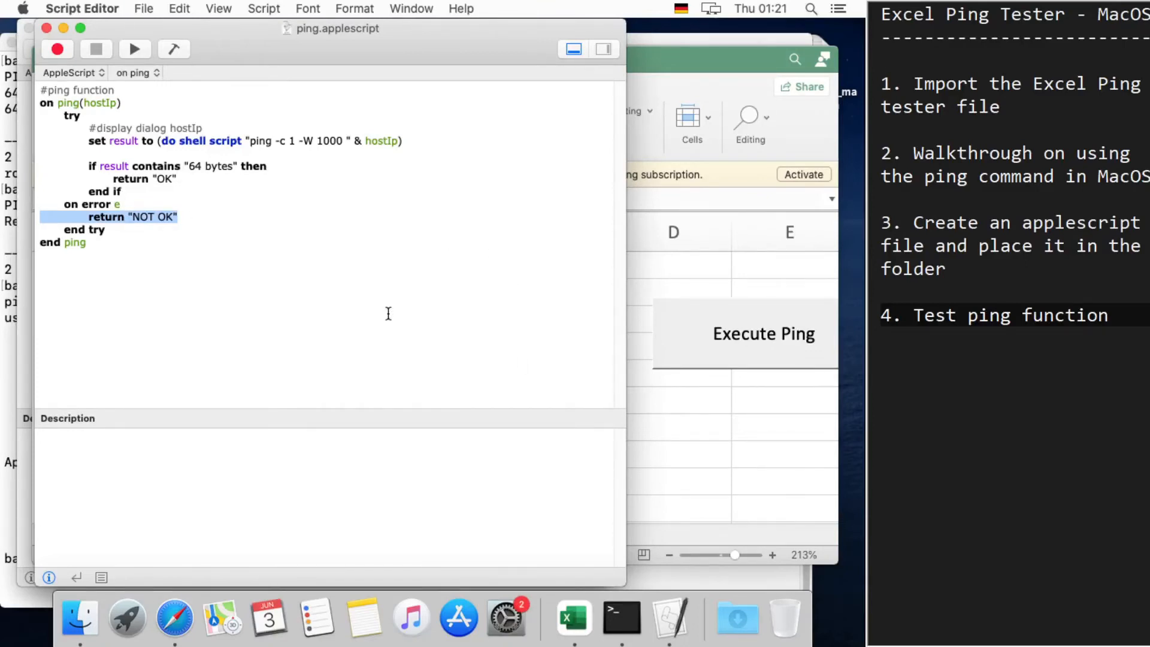
left_click(309, 300)
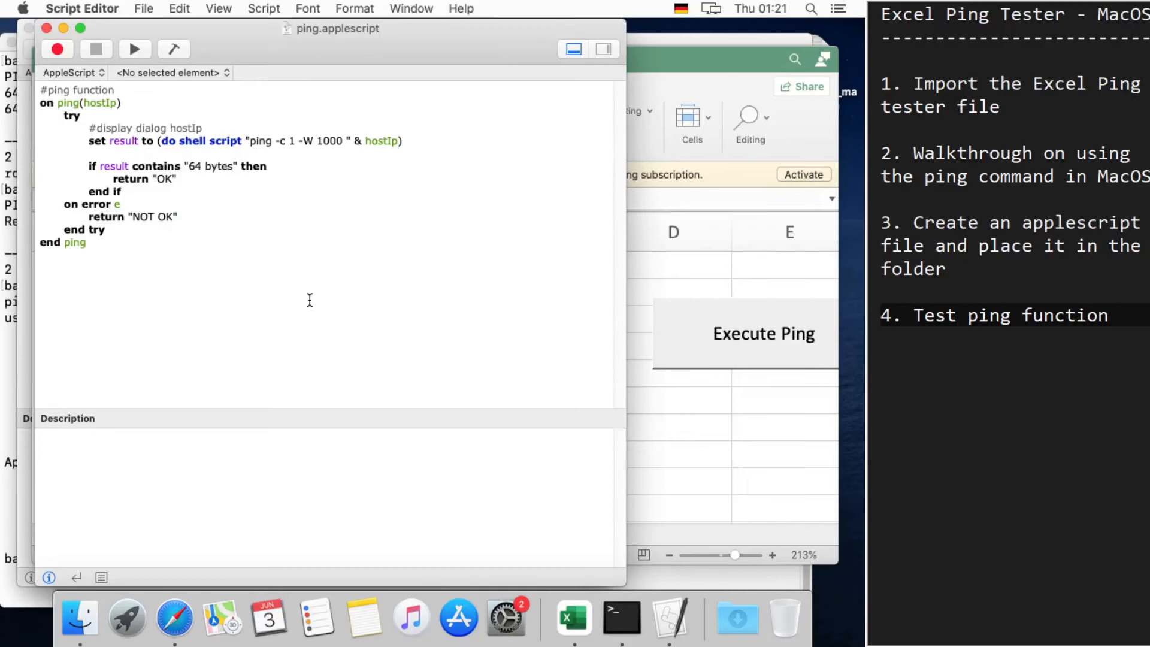
left_click(41, 255)
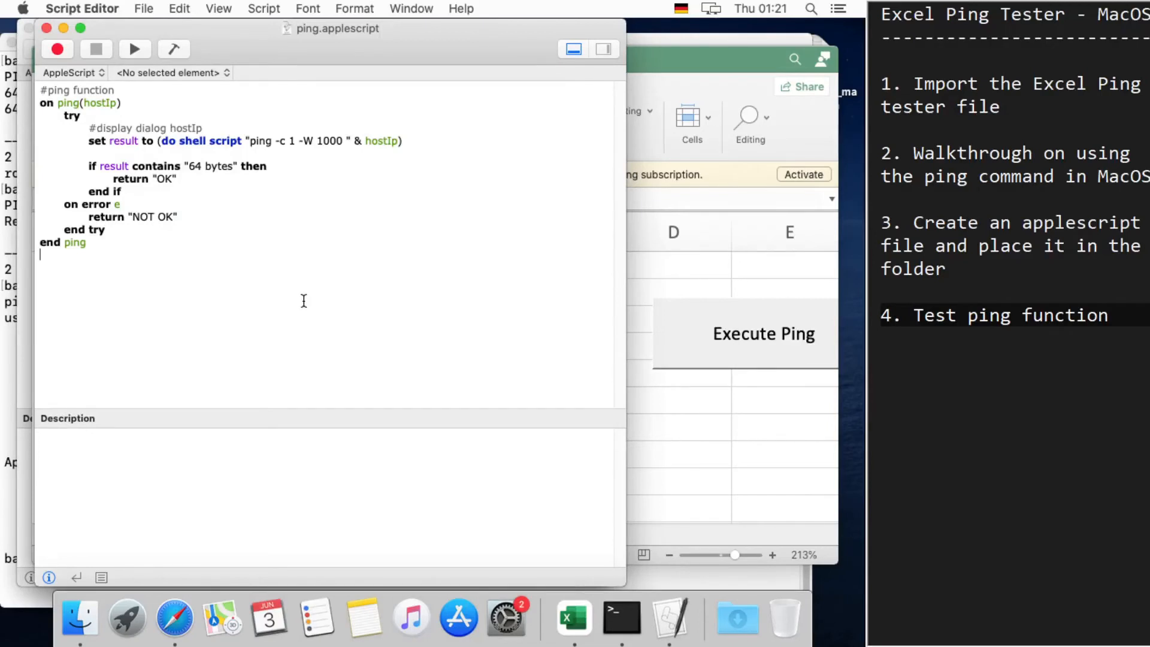
mouse_move(346, 504)
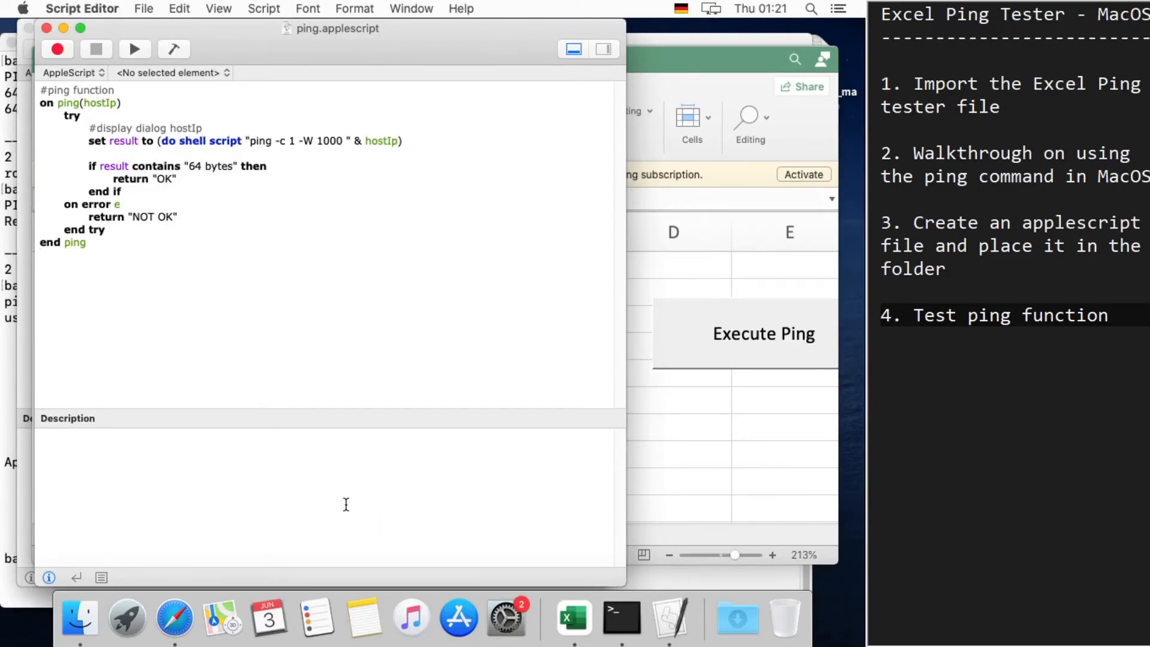
mouse_move(670, 618)
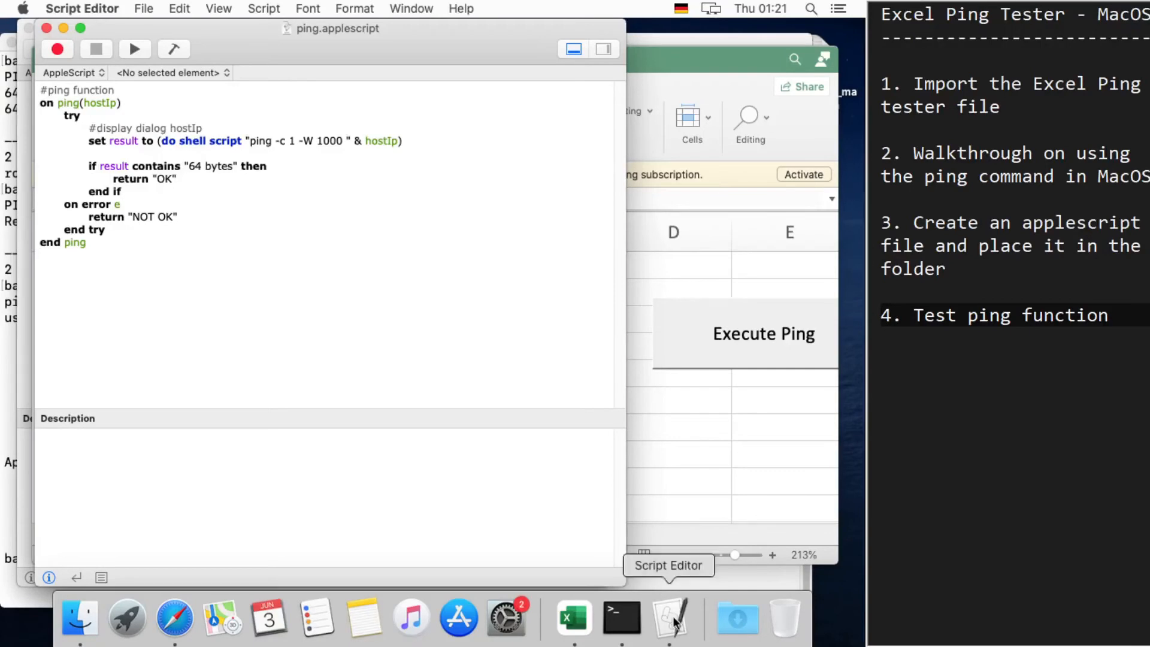
Step: In Terminal, cd into Application Scripts/com.microsoft.Excel and show it in Finder with open
left_click(621, 618)
type("ping -c 2 -W 1000 192.168.108.2")
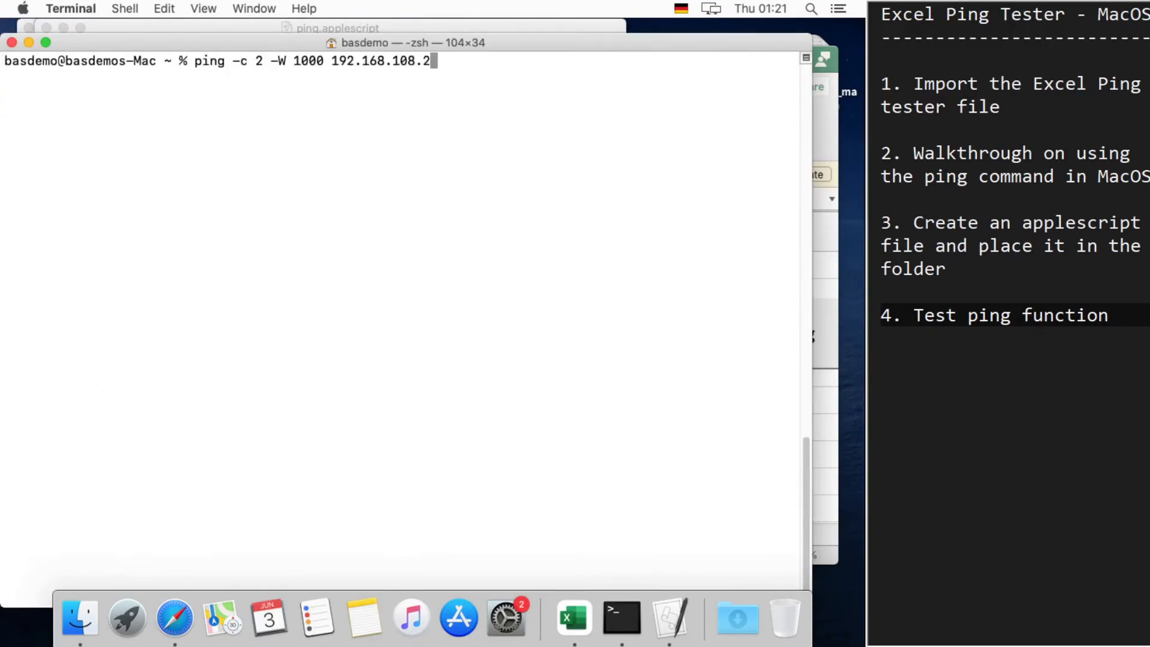
type("cd com.microsoft.Excel")
type("cd Library/Application\\ Scripts")
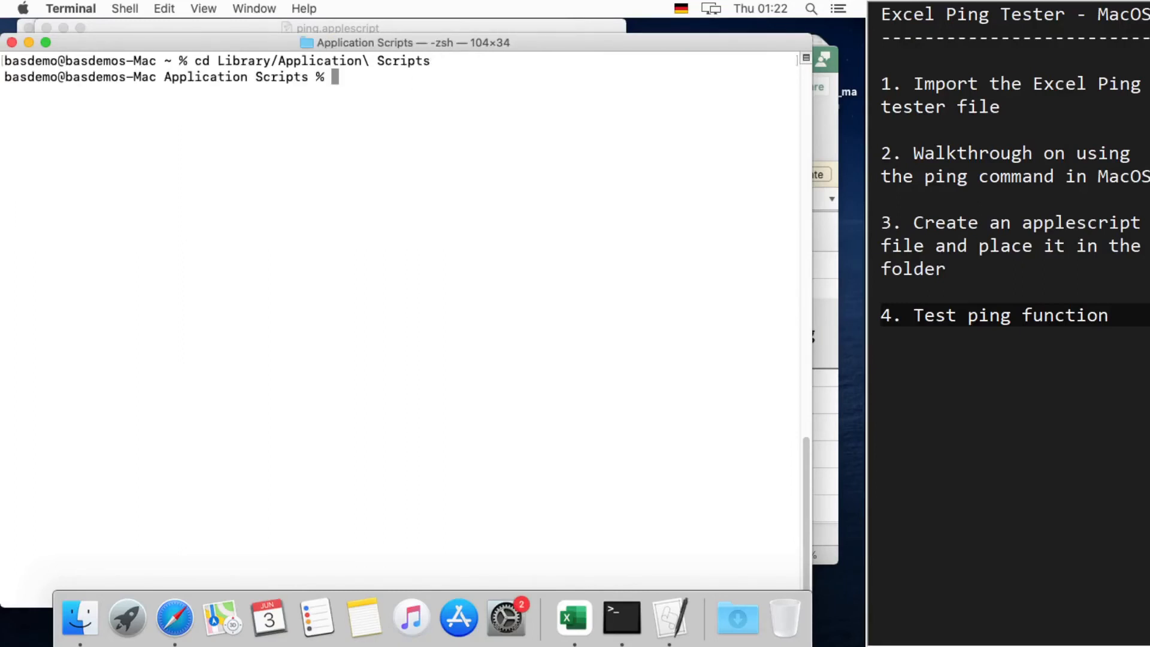
type("cd co")
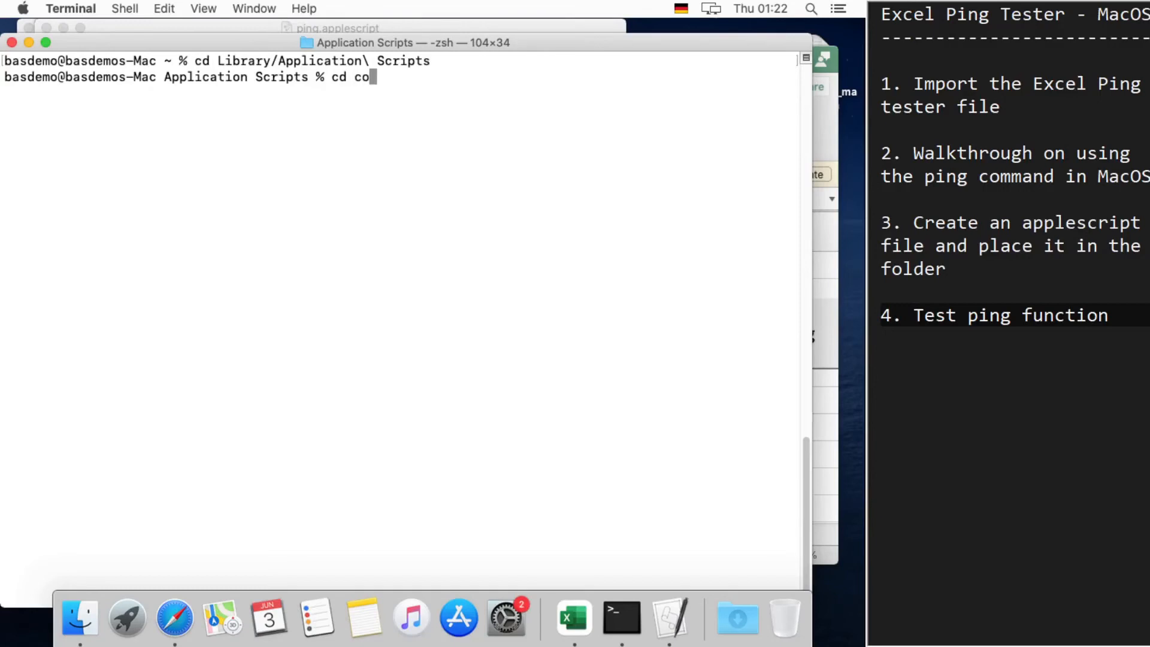
type("m.")
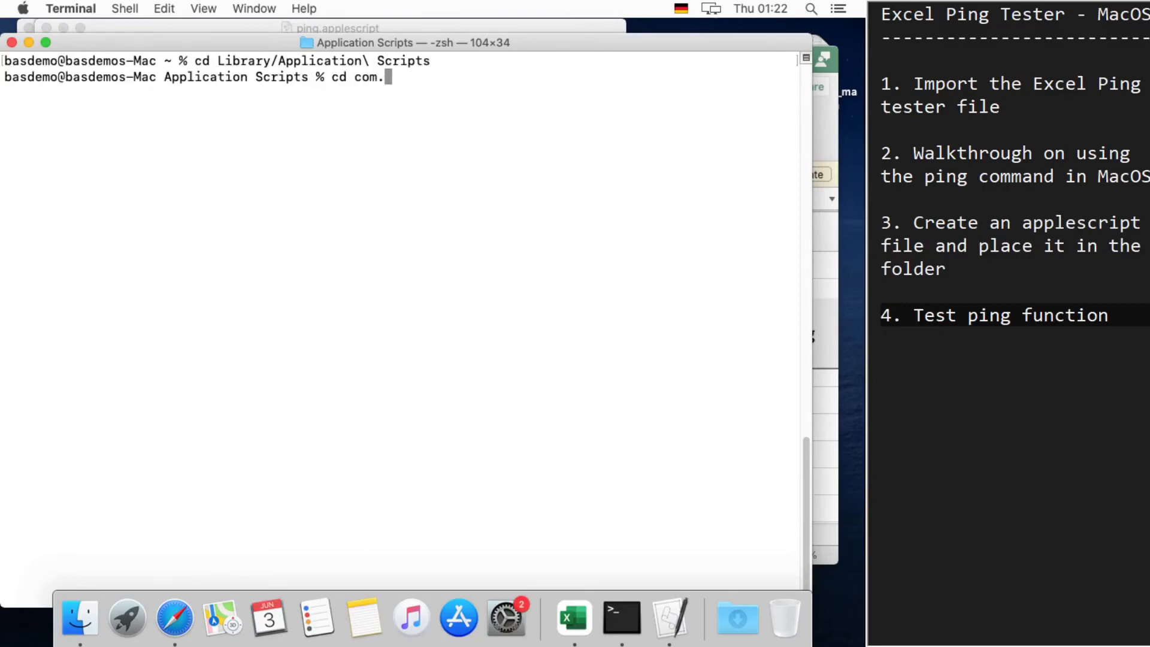
type("microsoft.Excel")
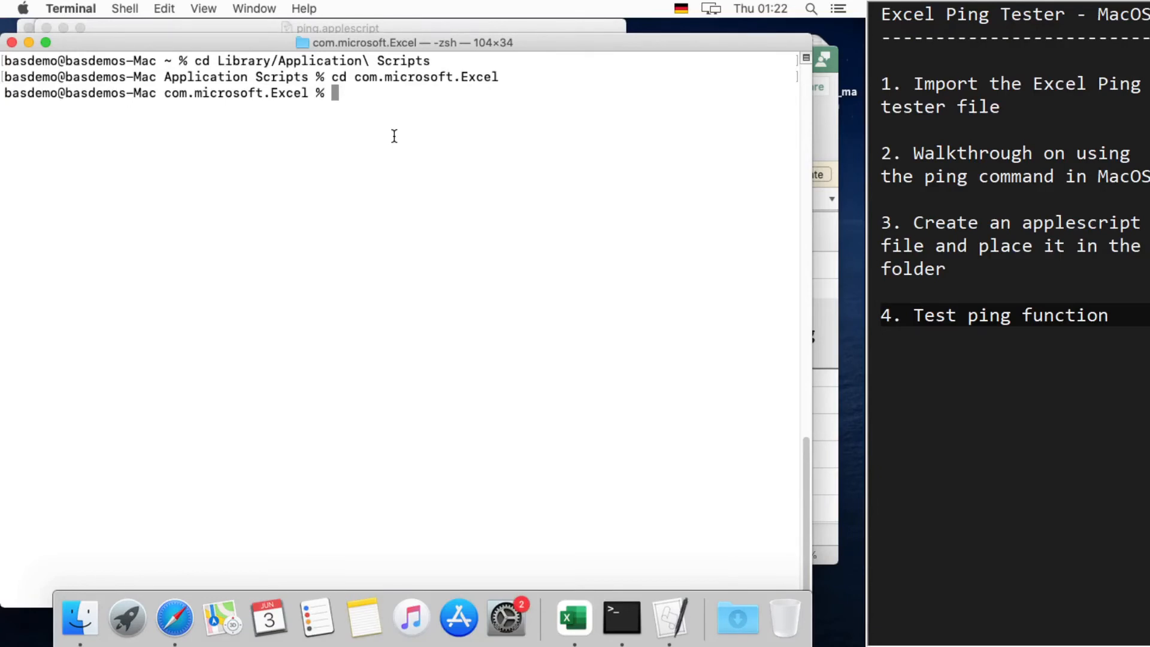
type("mkdir")
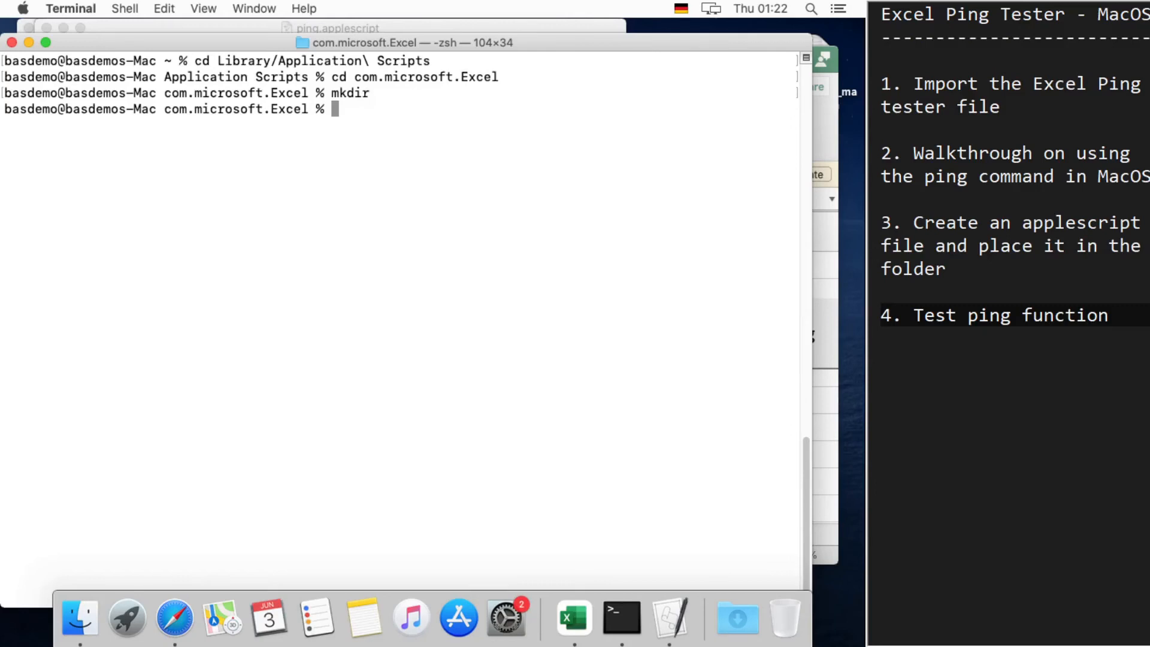
type("open")
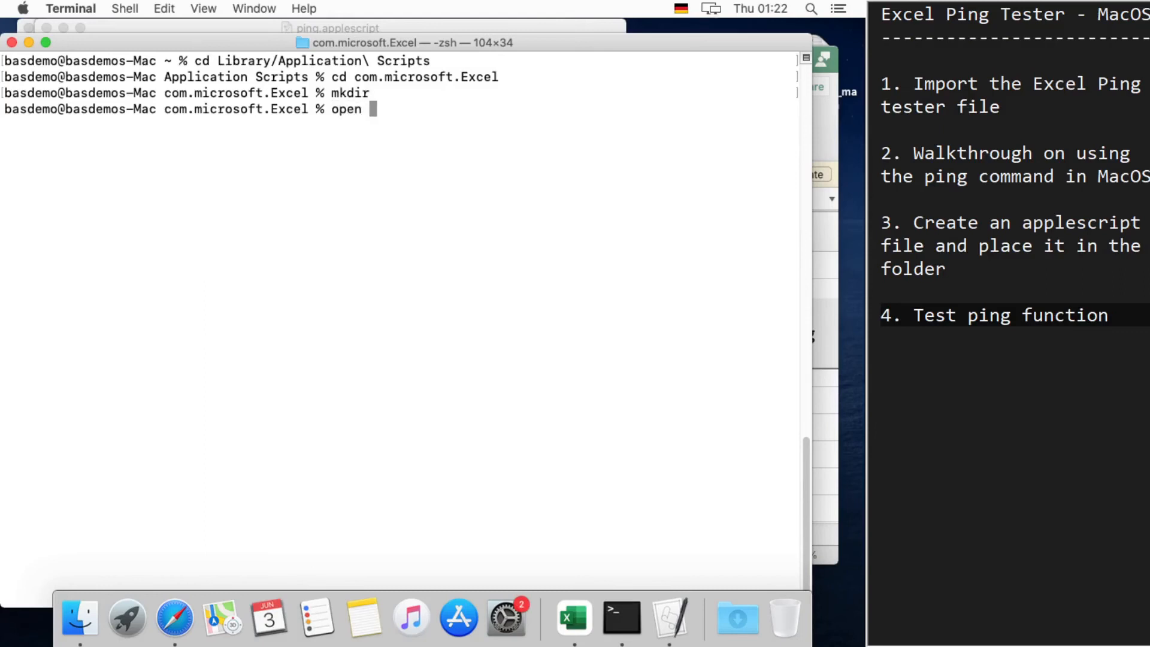
type(".")
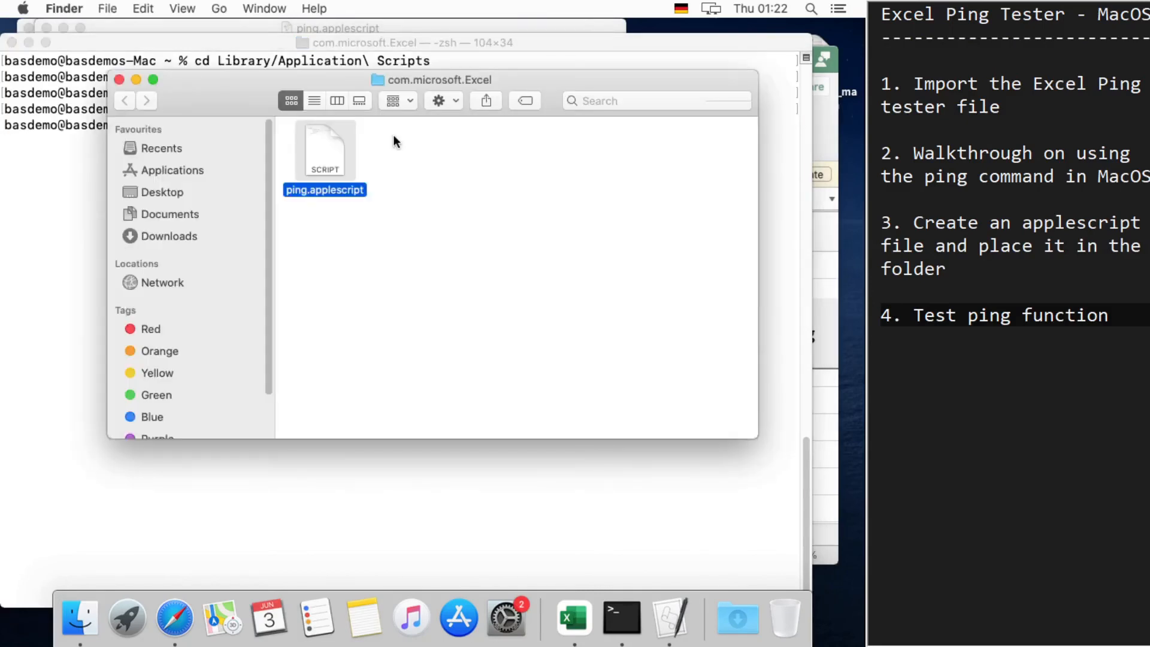
mouse_move(323, 209)
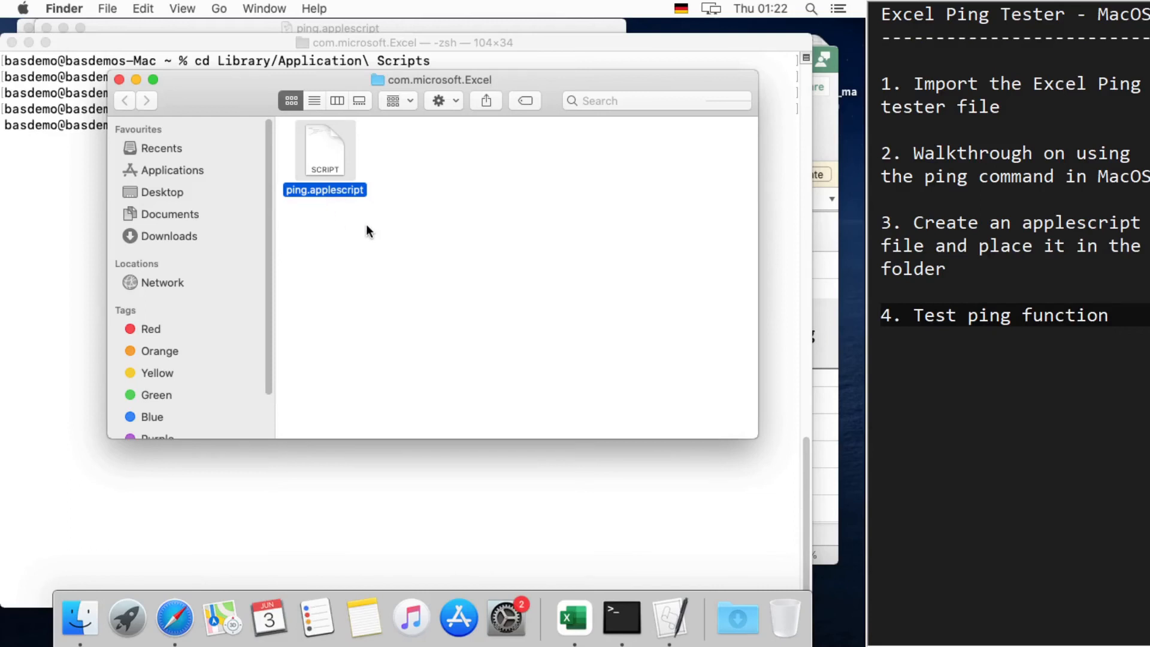
mouse_move(340, 252)
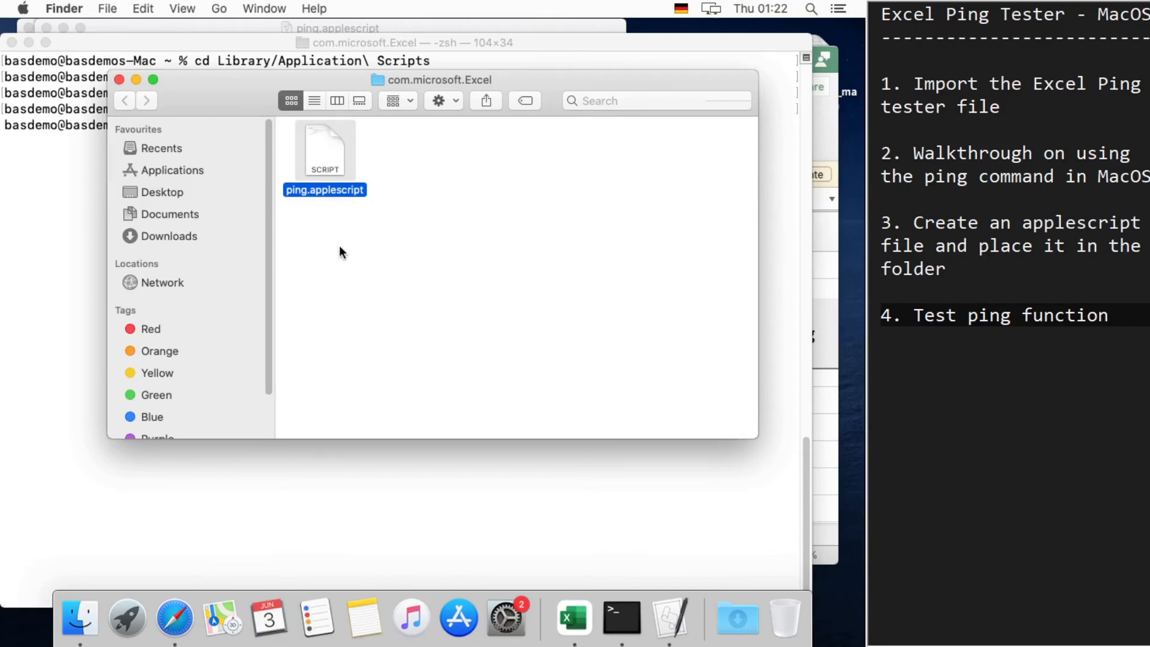
mouse_move(349, 224)
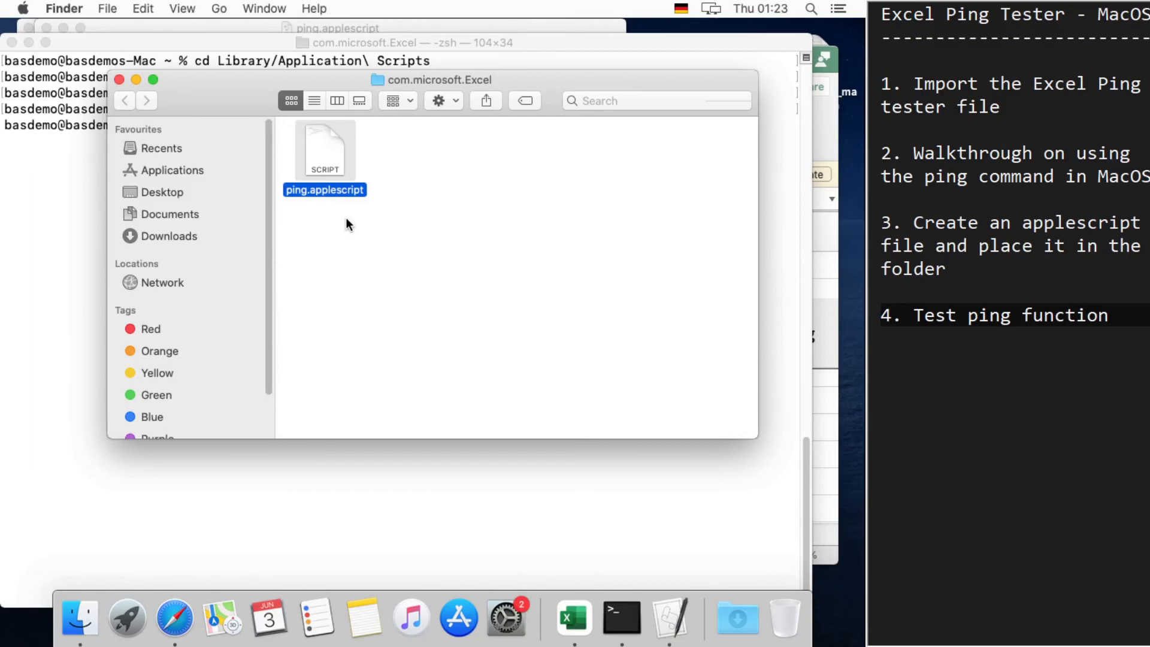
mouse_move(331, 227)
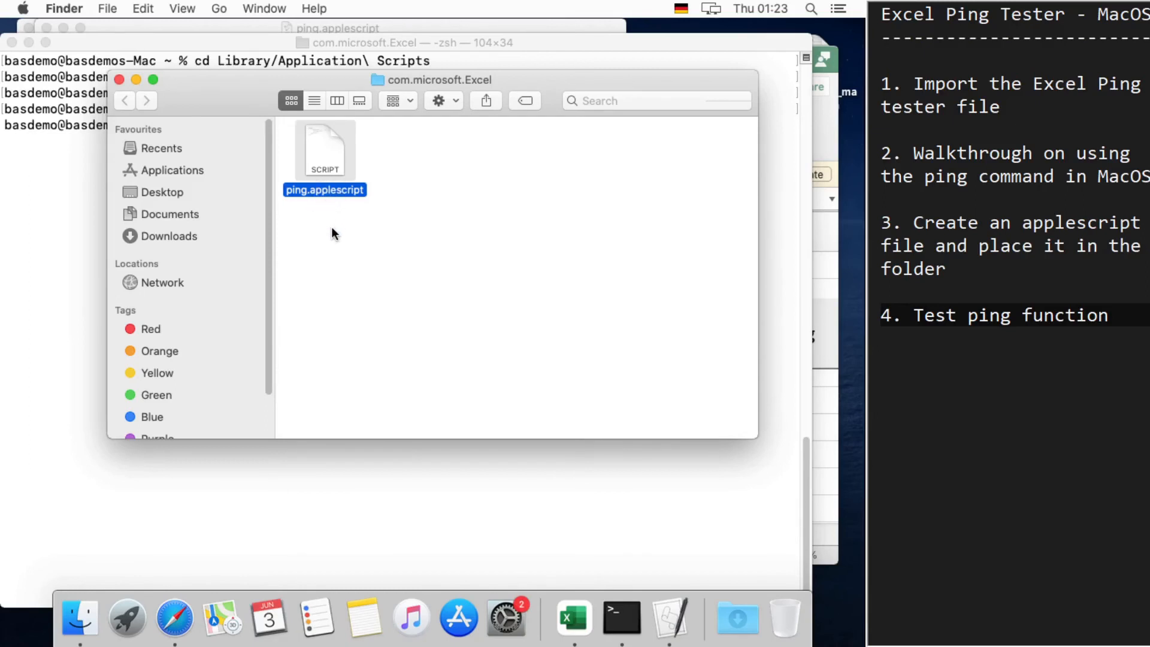
mouse_move(552, 551)
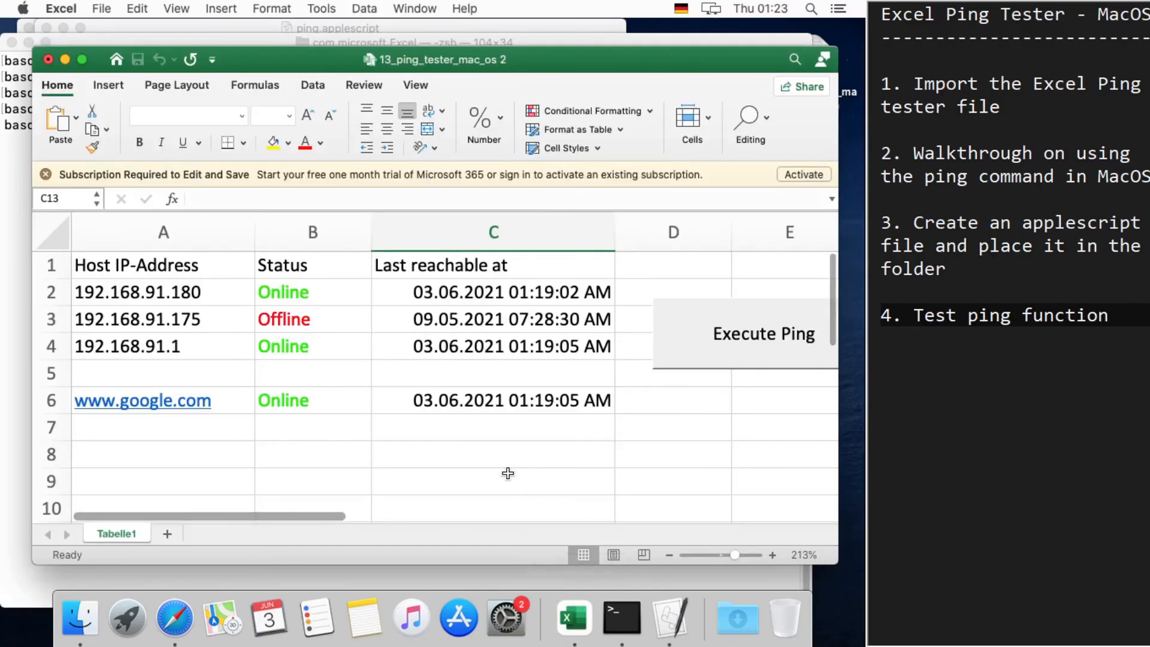
Step: Maximize the ping tester workbook and run Execute Ping to refresh host statuses and times
left_click(493, 481)
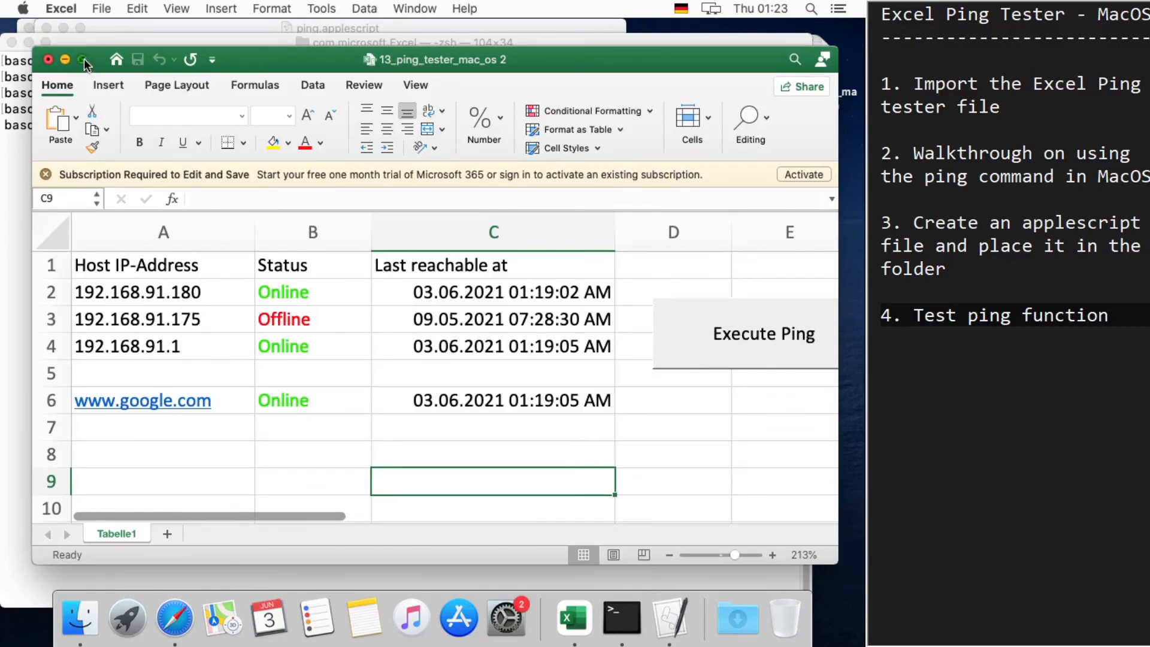
left_click(84, 59)
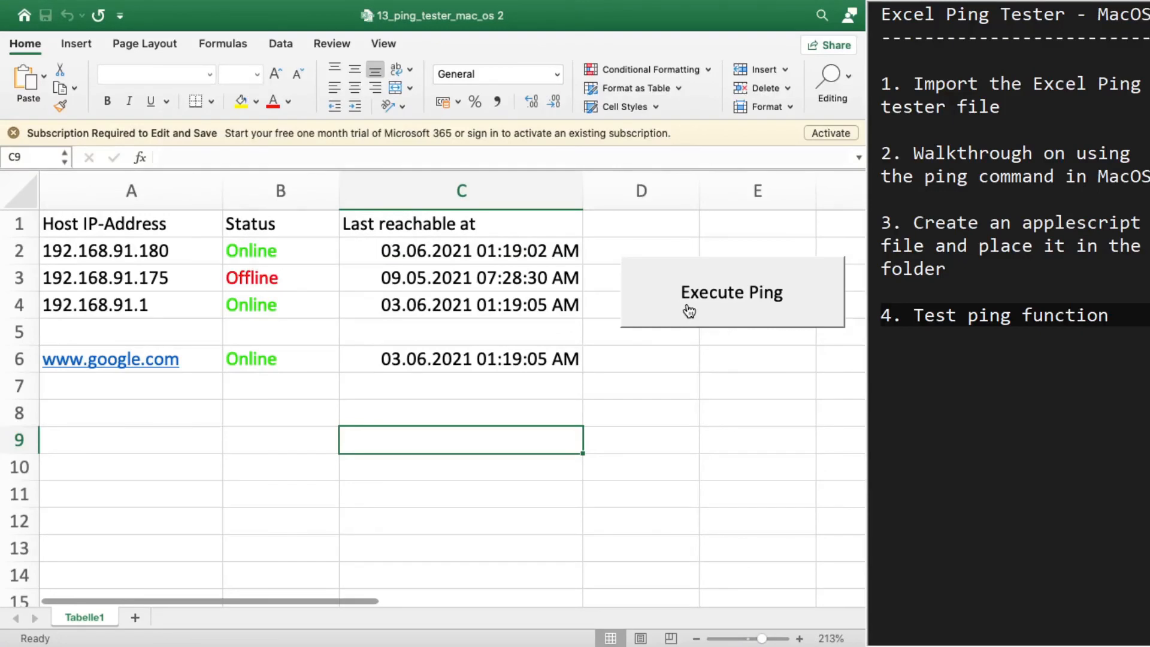
left_click(732, 292)
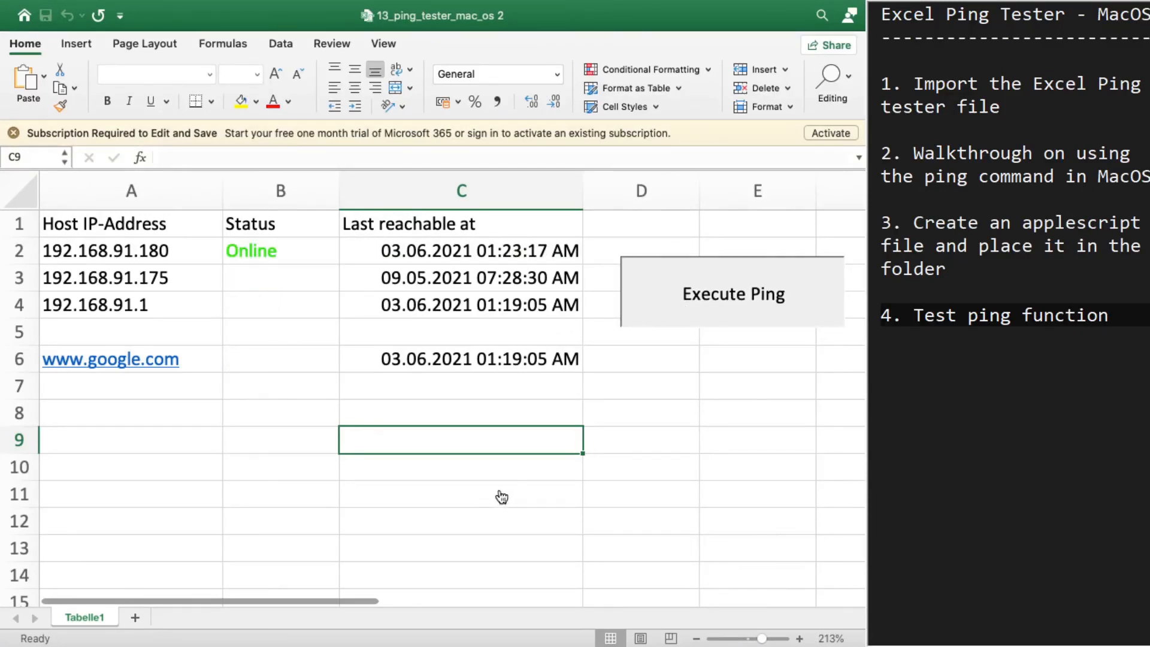
left_click(732, 293)
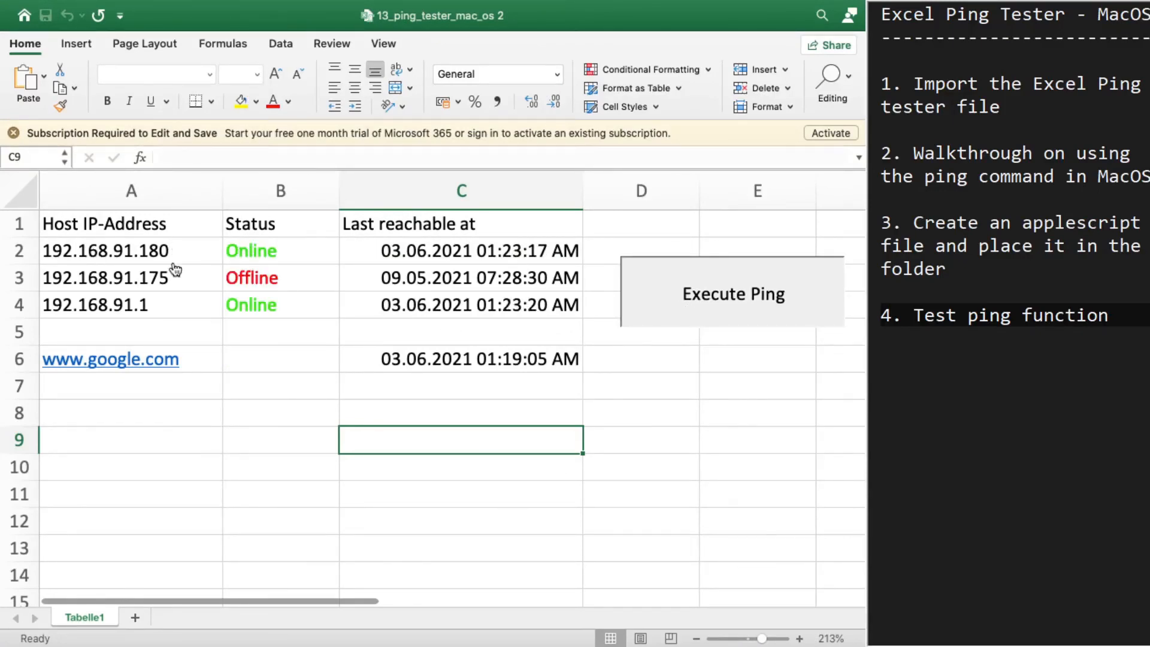
left_click(732, 291)
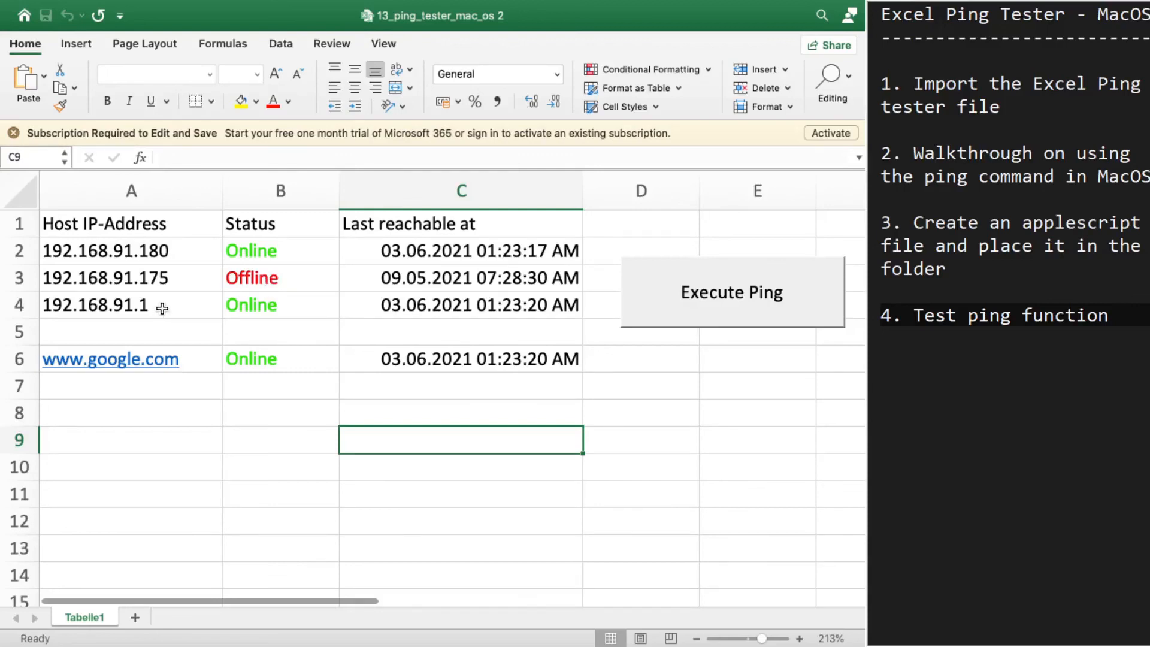
mouse_move(357, 375)
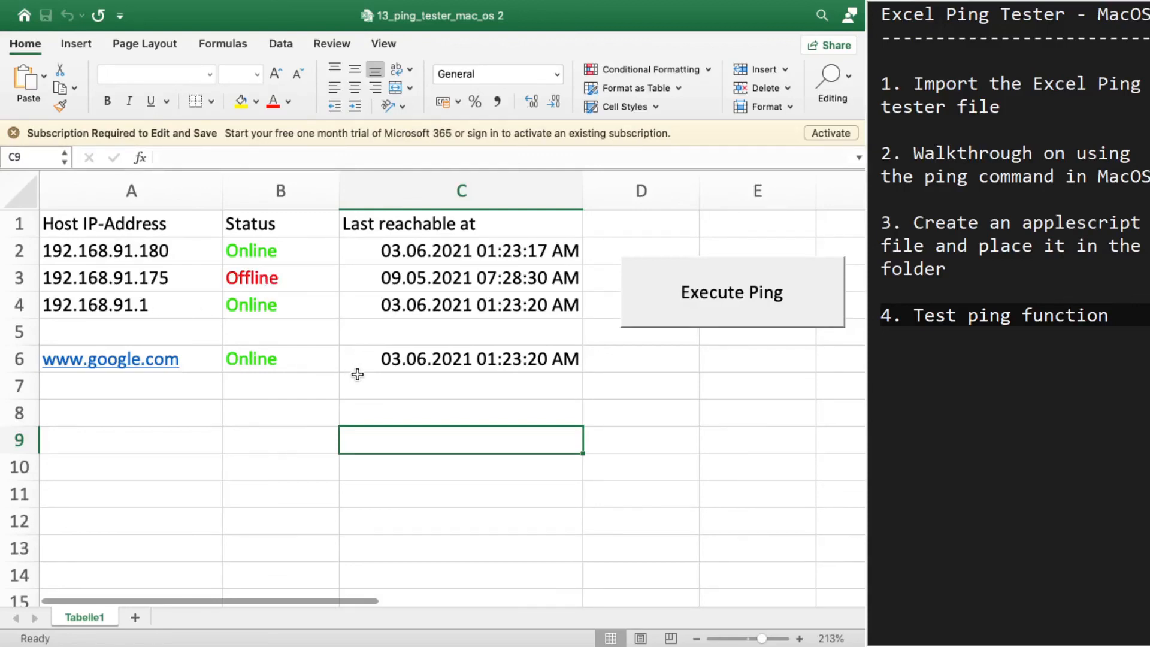
mouse_move(353, 365)
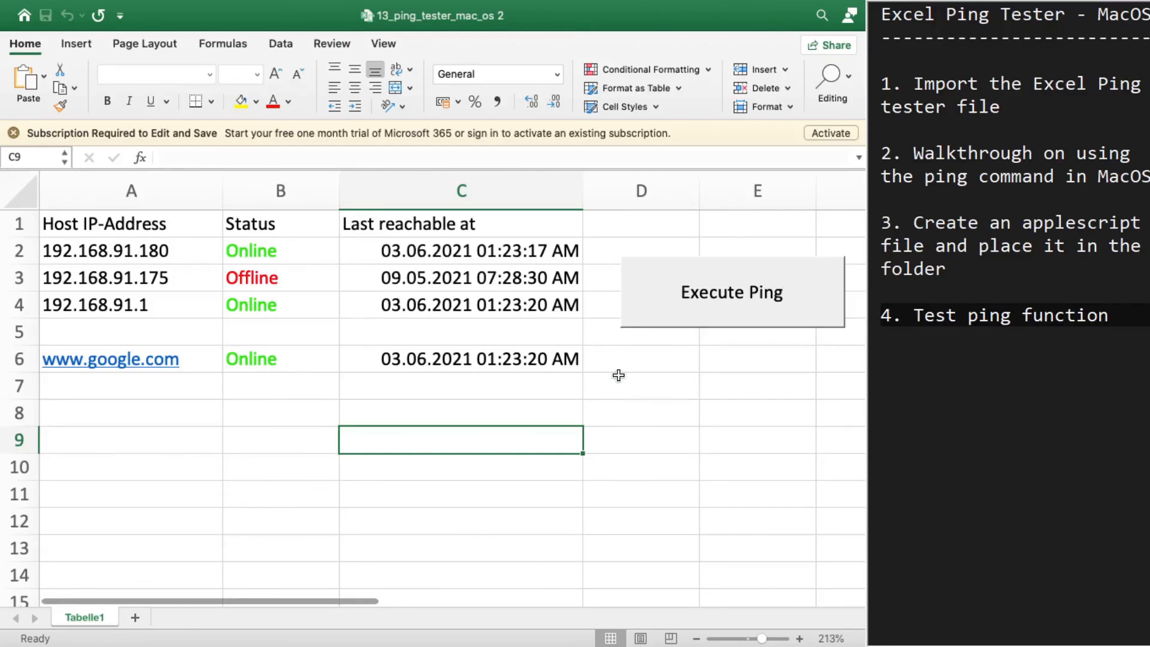
mouse_move(693, 438)
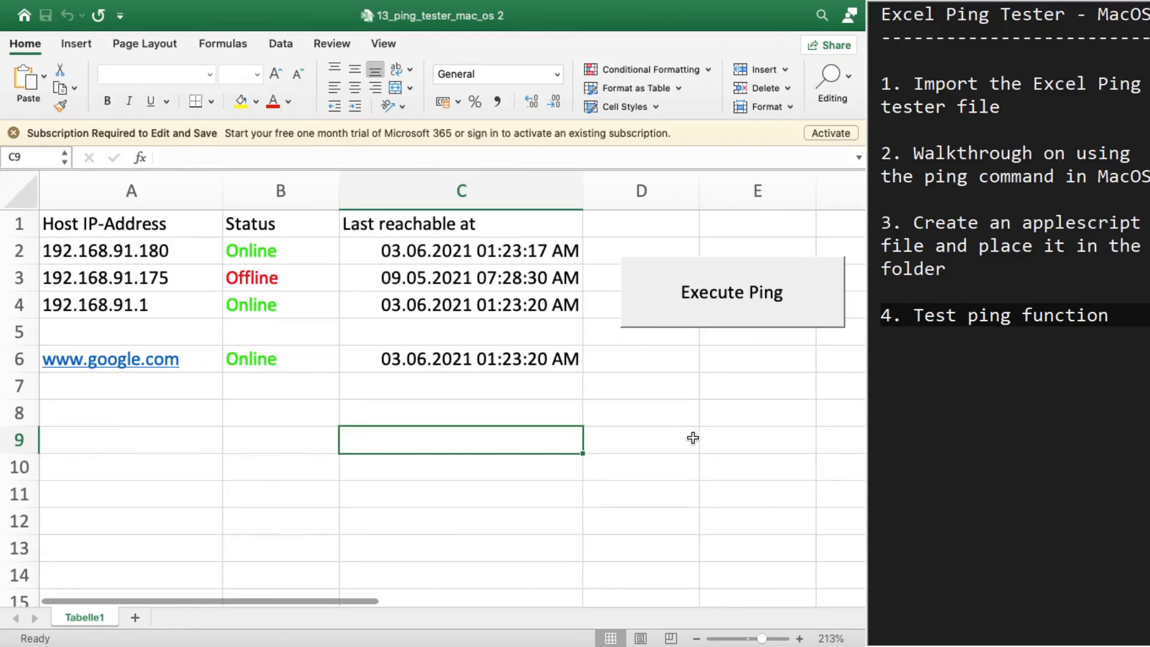